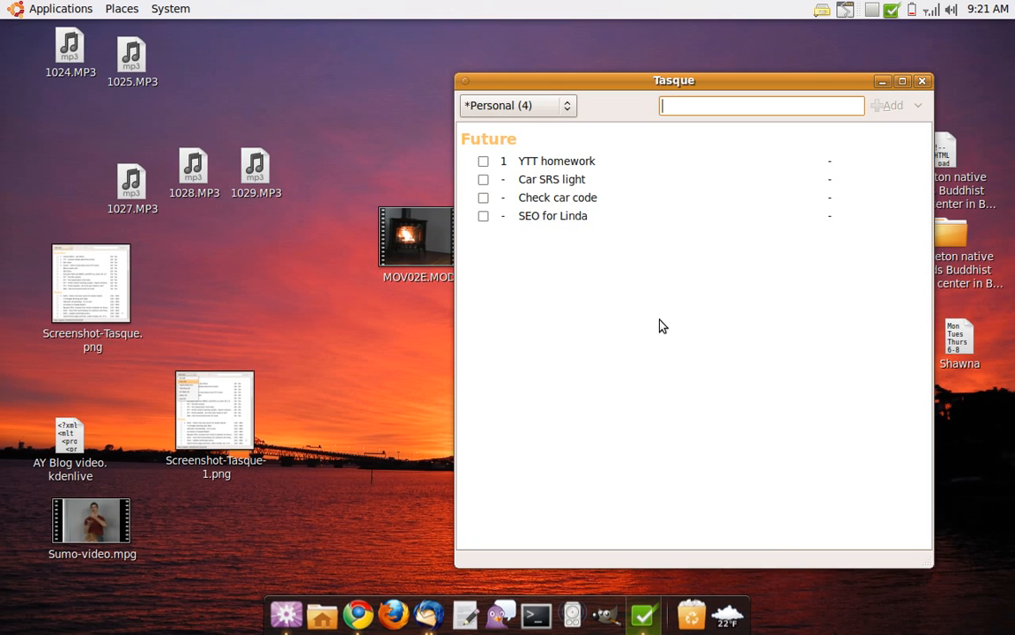
mouse_move(731, 86)
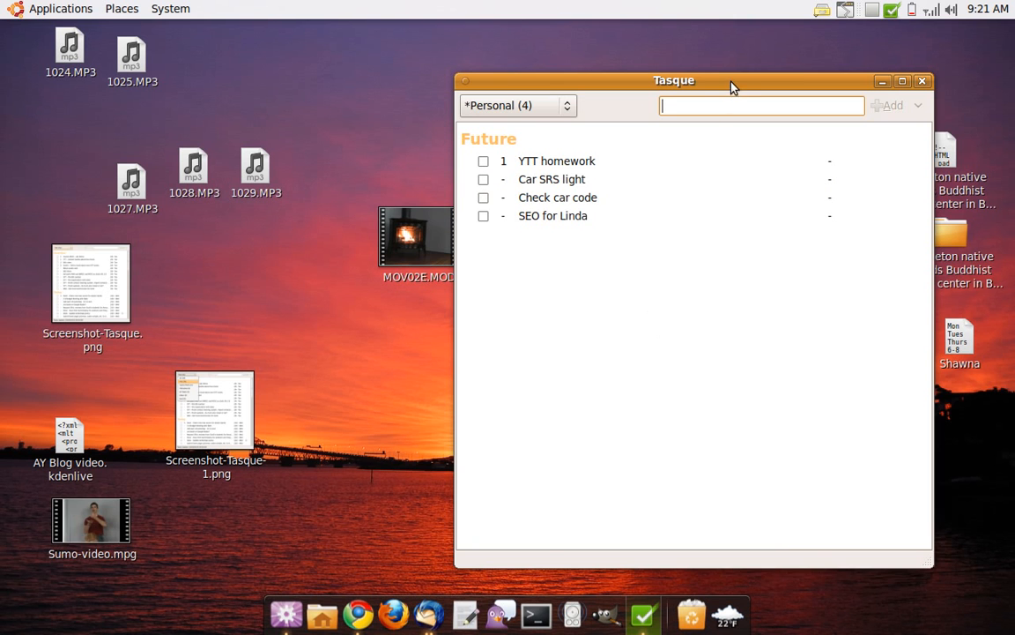
Drag the Tasque Personal window left toward the middle of the desktop.
drag(673, 80, 534, 54)
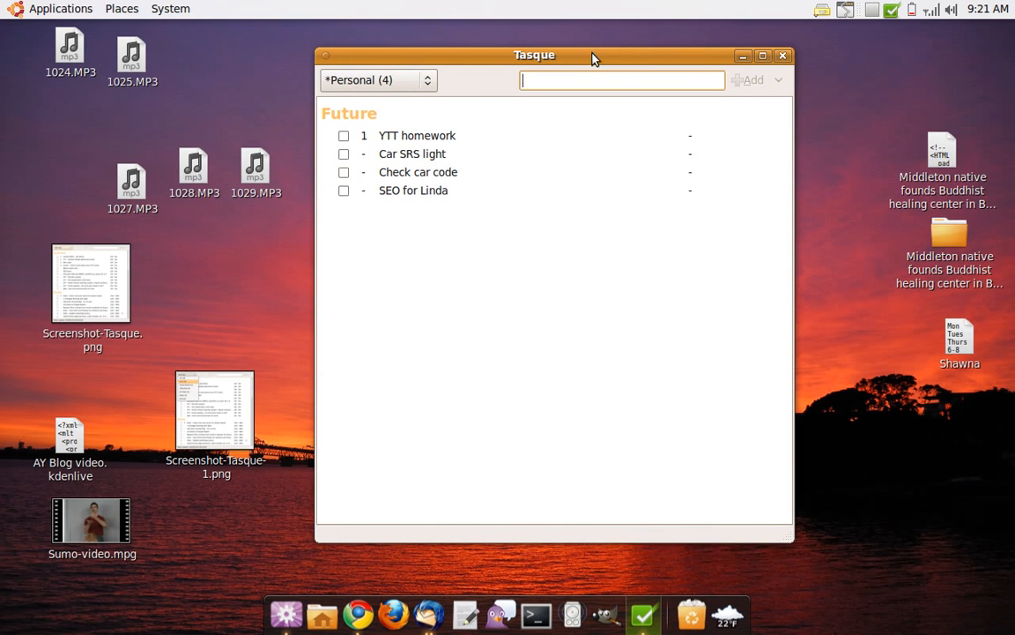
mouse_move(813, 87)
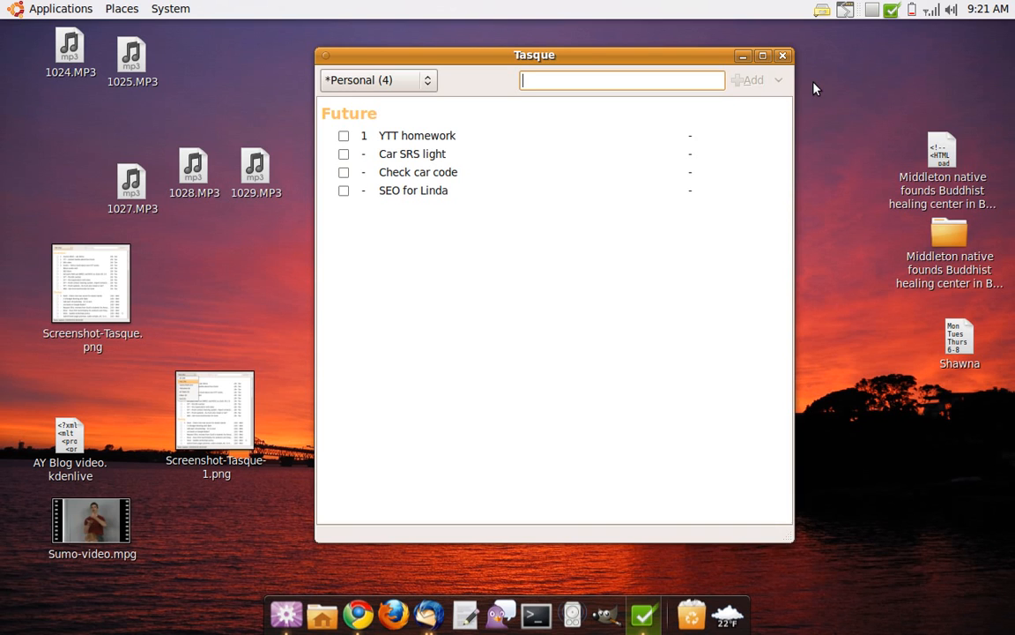
mouse_move(881, 35)
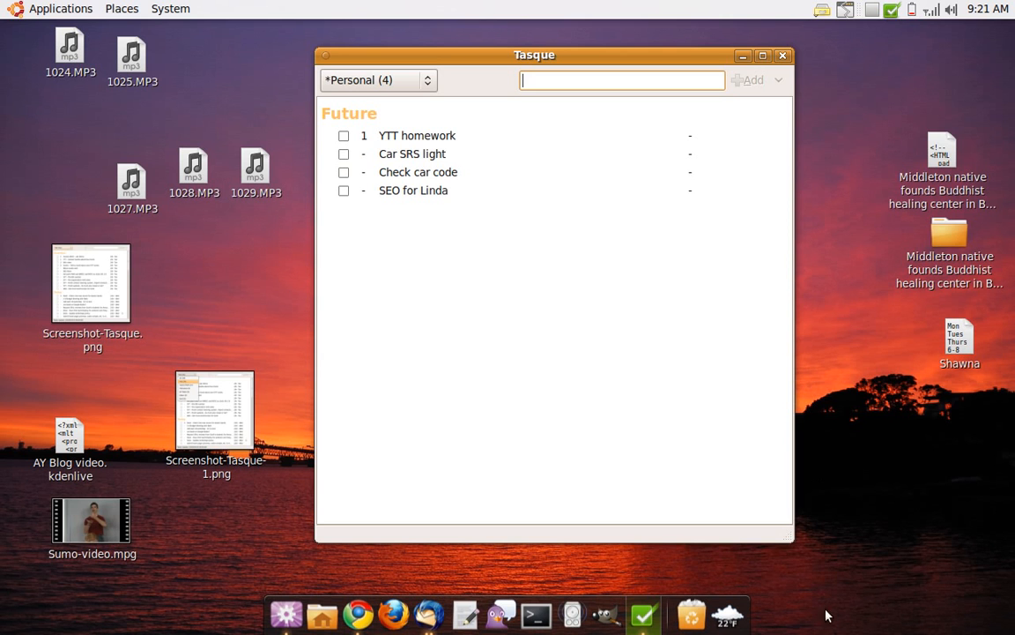
mouse_move(891, 12)
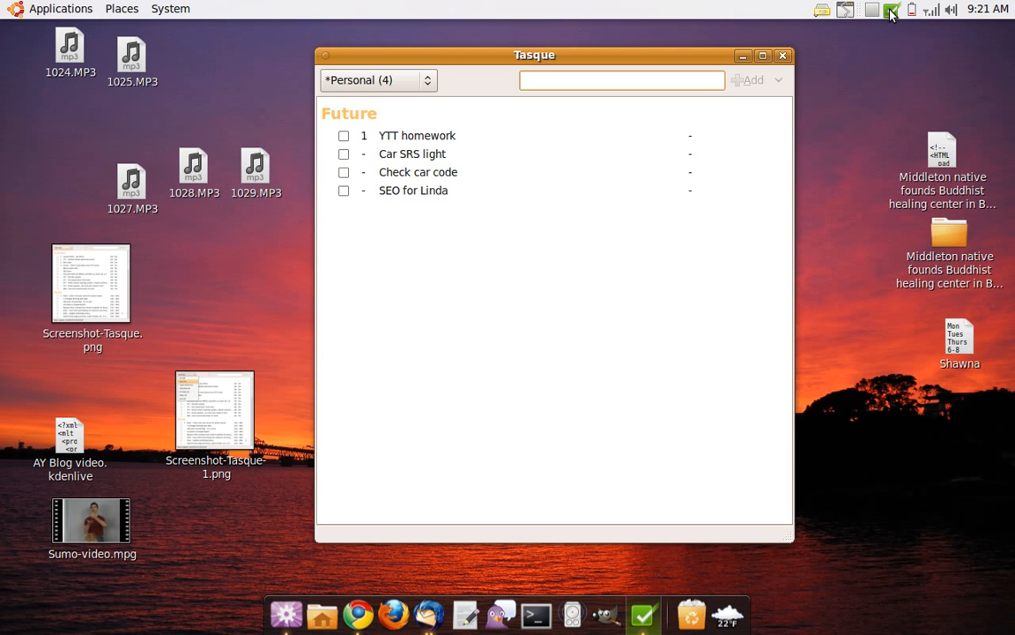
click(781, 55)
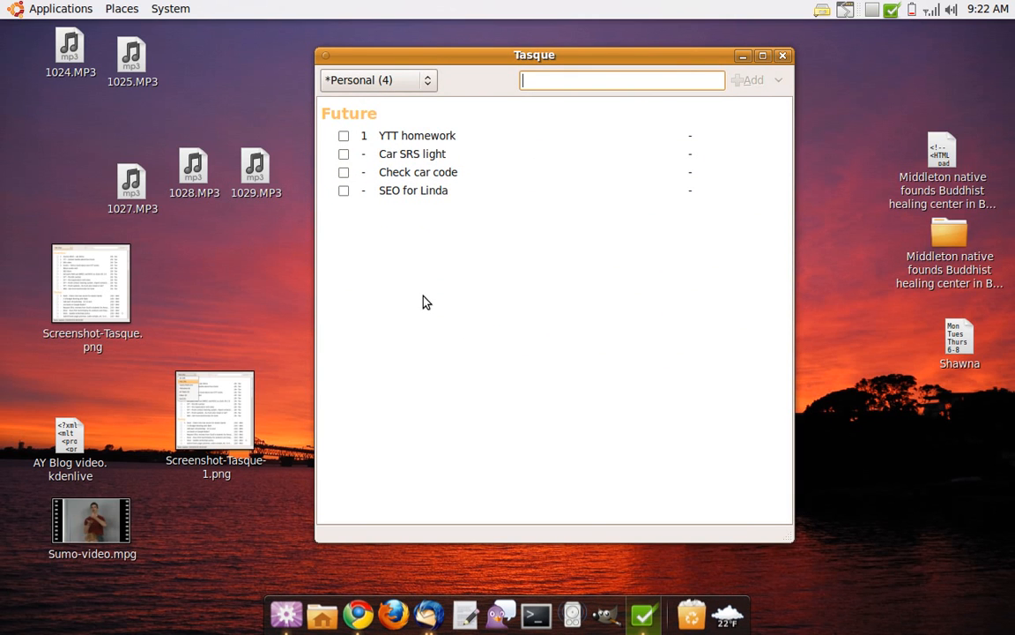
mouse_move(427, 261)
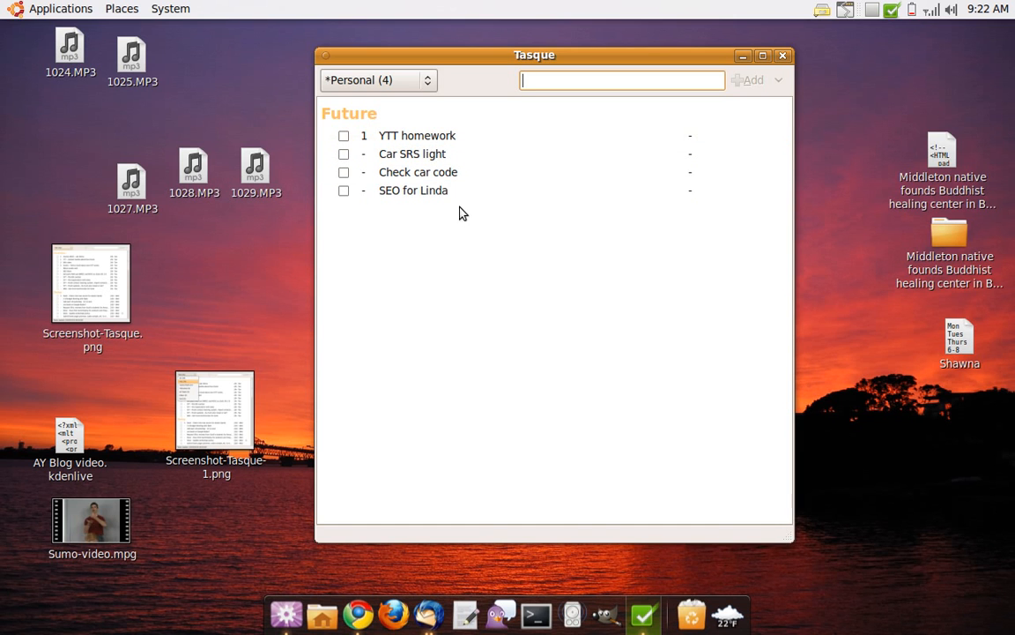
mouse_move(593, 120)
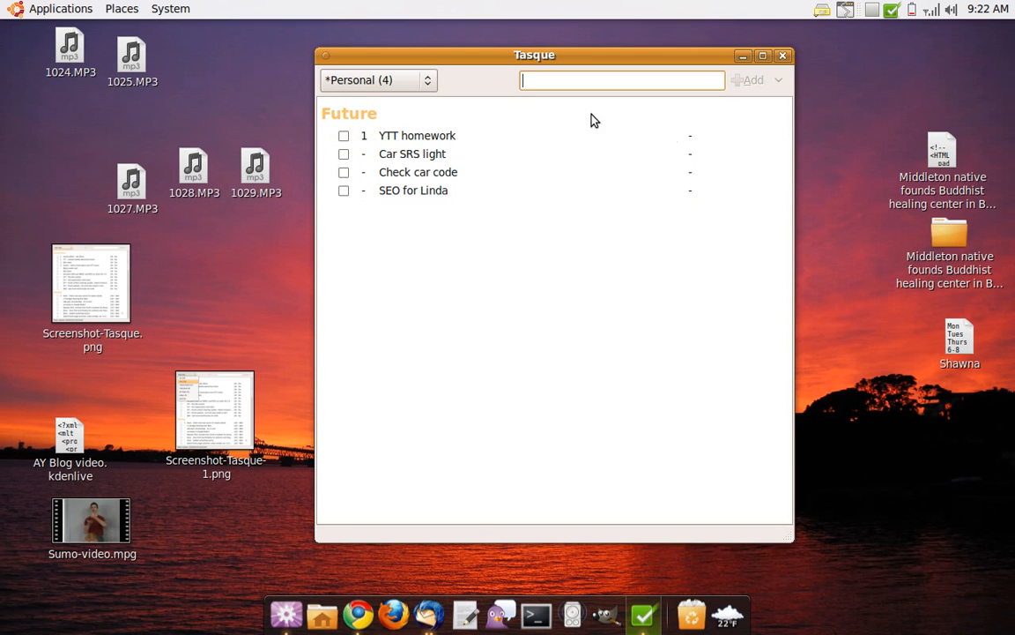
mouse_move(615, 119)
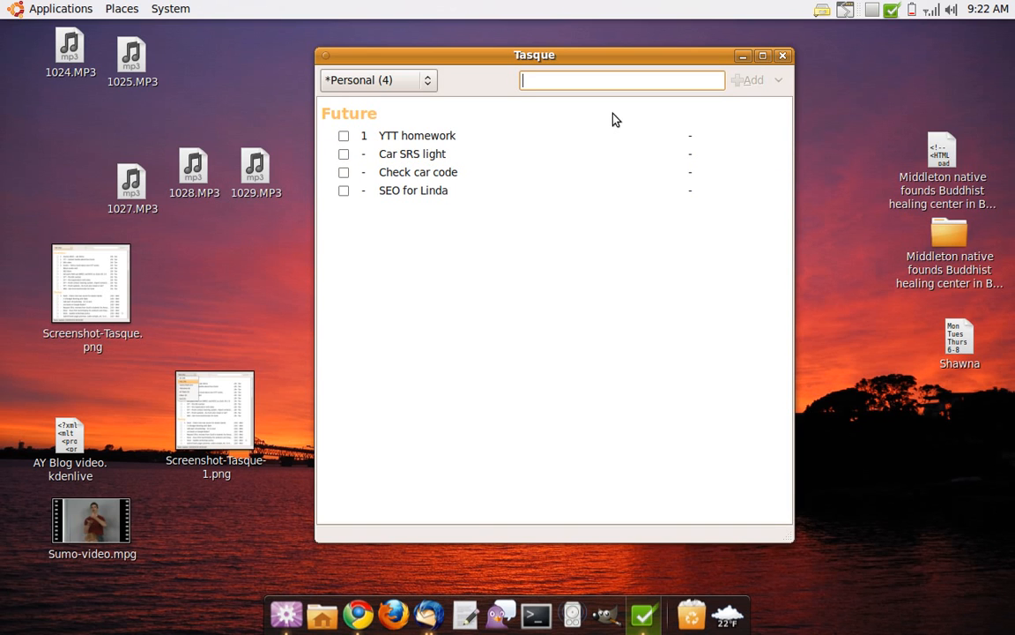
mouse_move(399, 285)
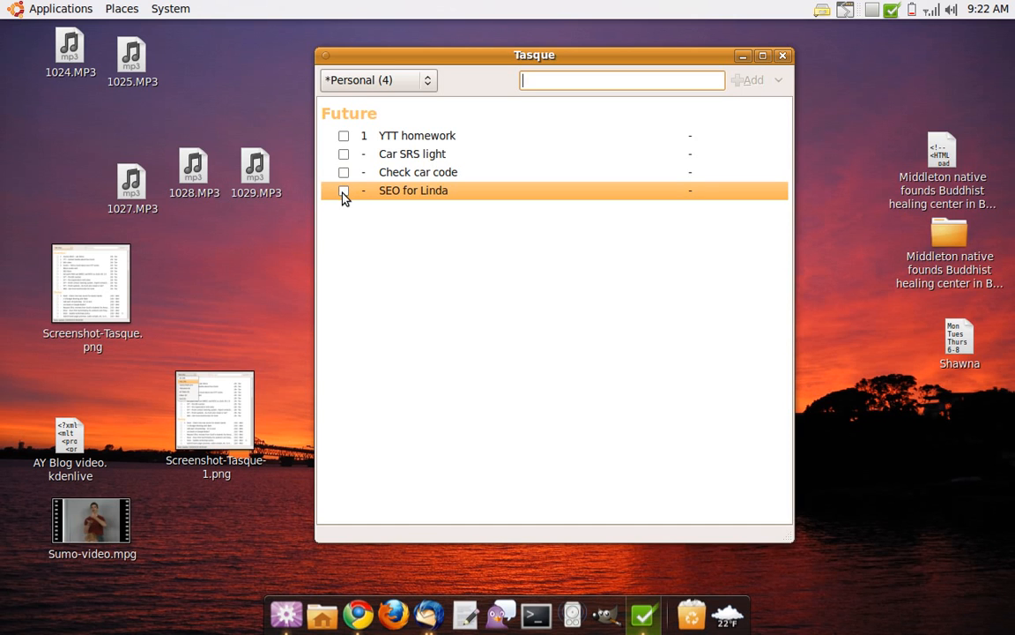
Tick then untick SEO for Linda, and give it priority 1.
click(343, 191)
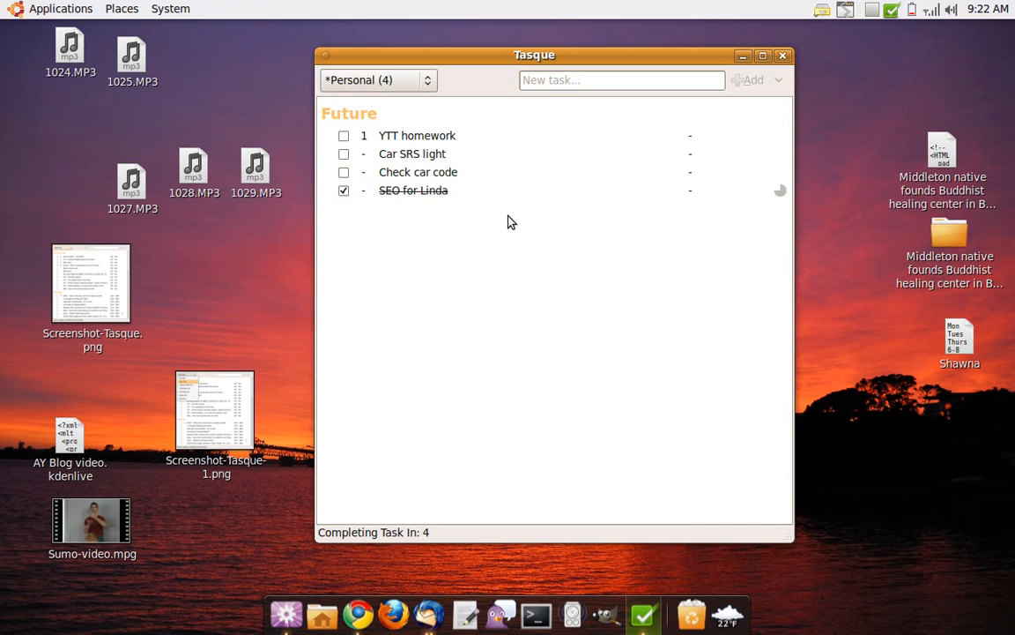
click(343, 190)
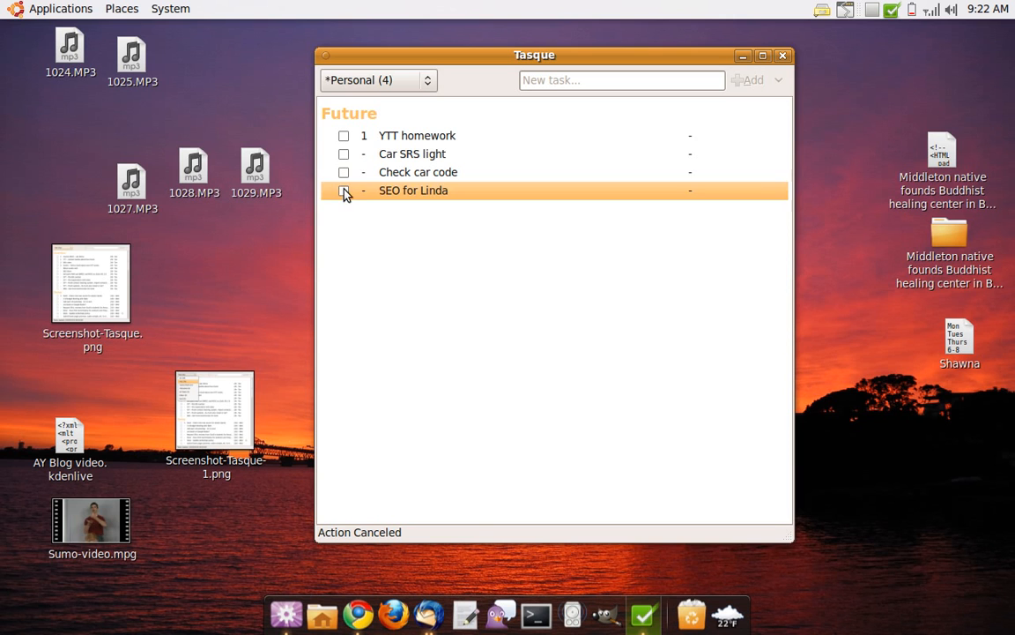
mouse_move(365, 194)
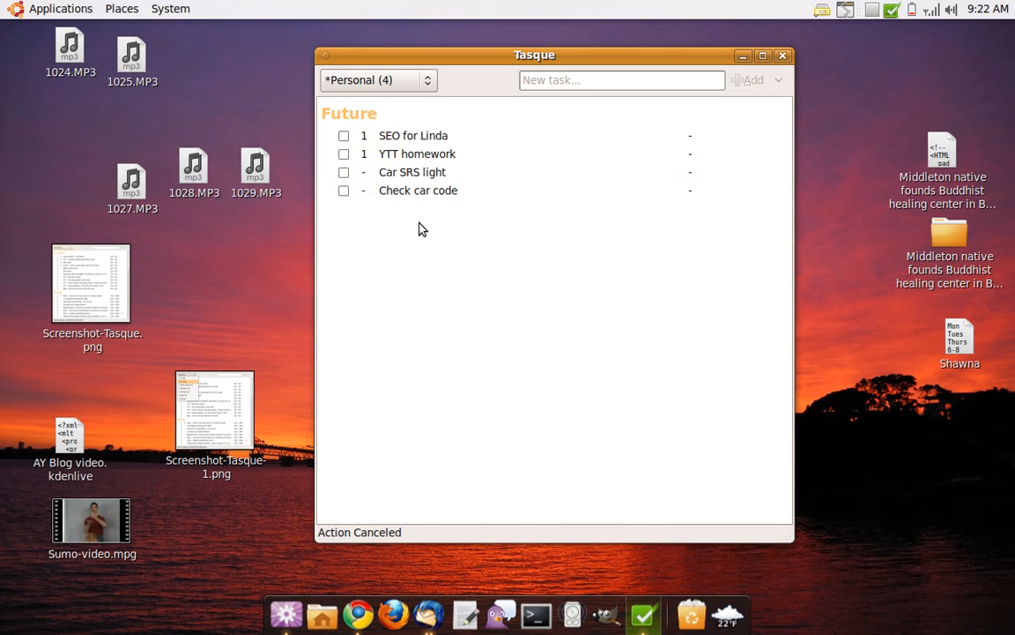
click(417, 153)
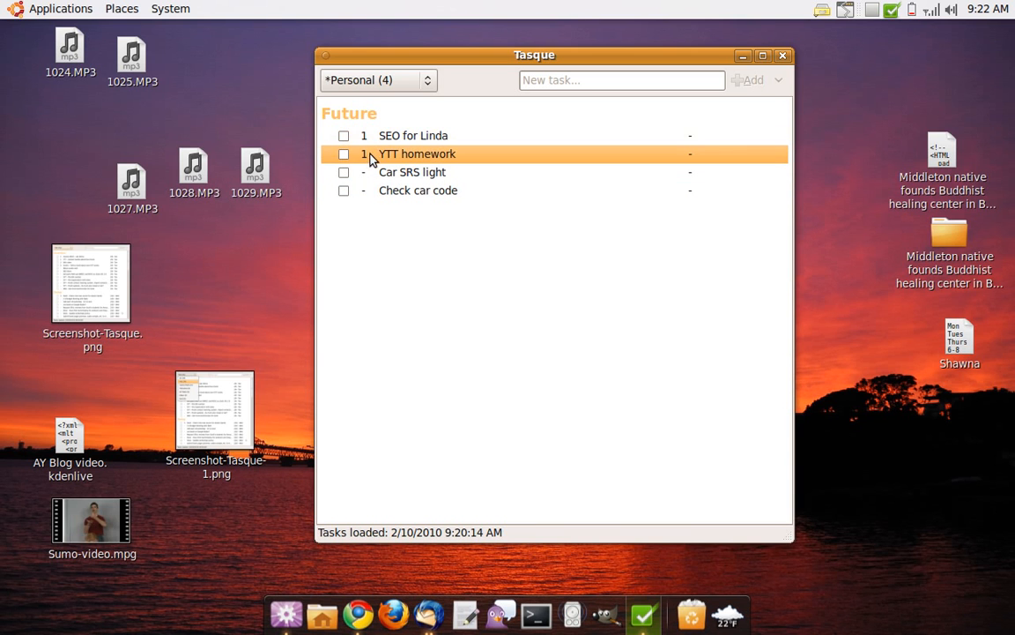
Set the YTT homework task's due date to No Date.
click(413, 135)
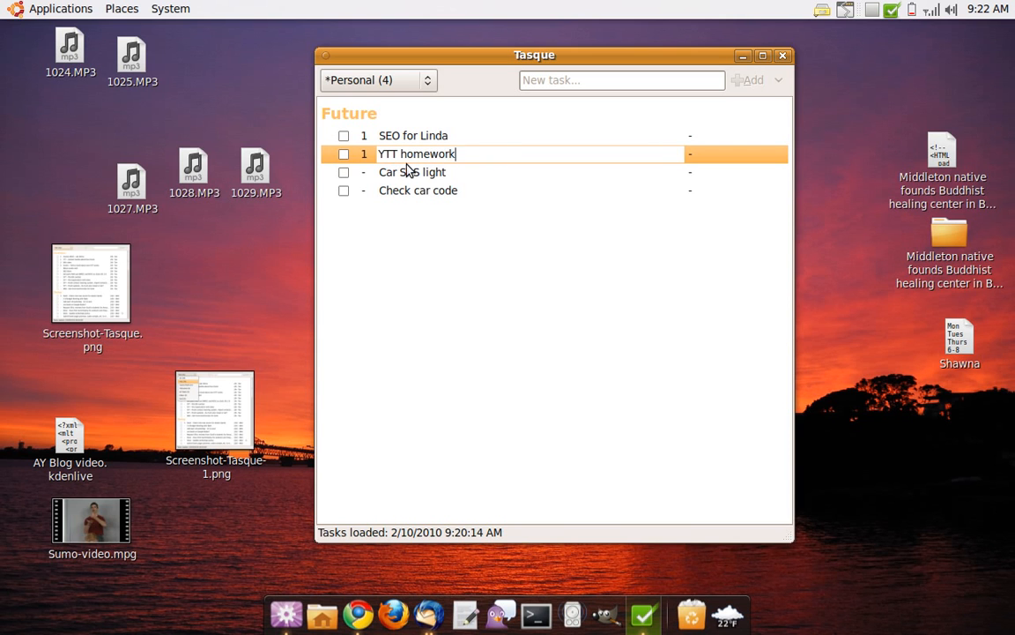
click(412, 172)
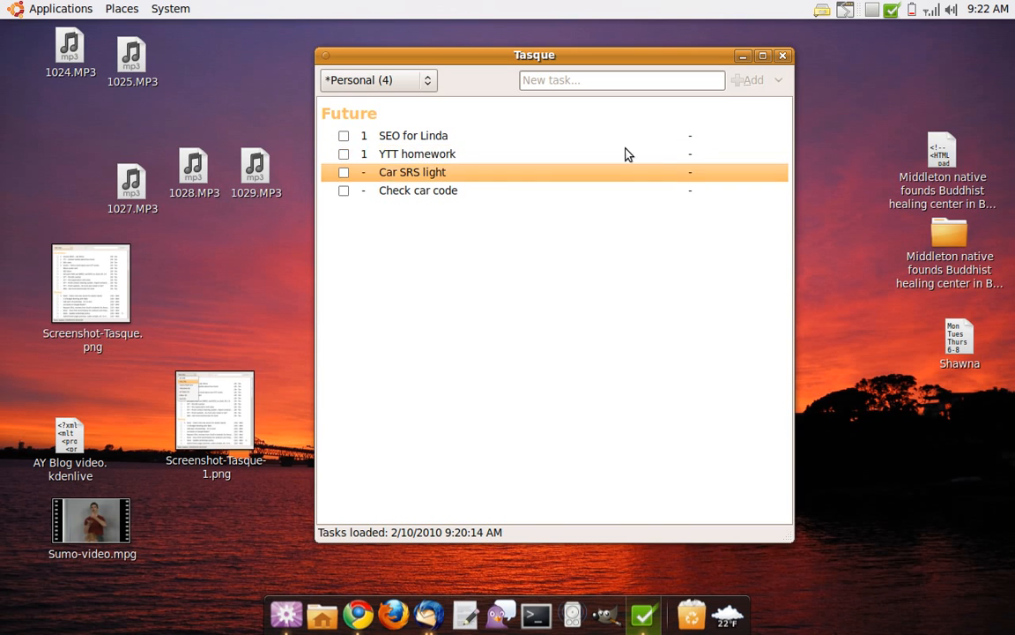
click(690, 153)
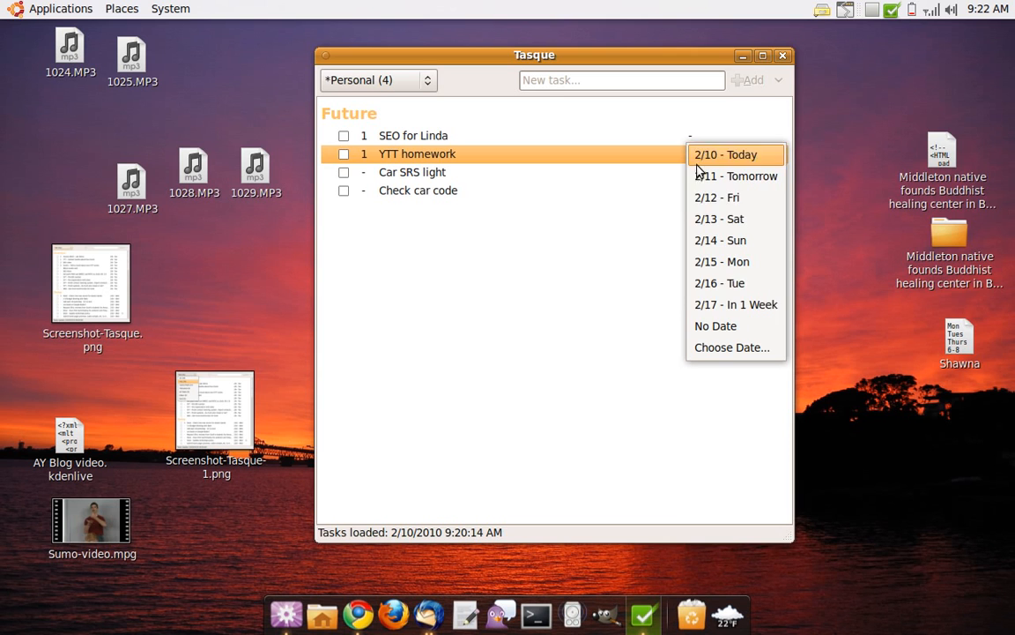
mouse_move(736, 218)
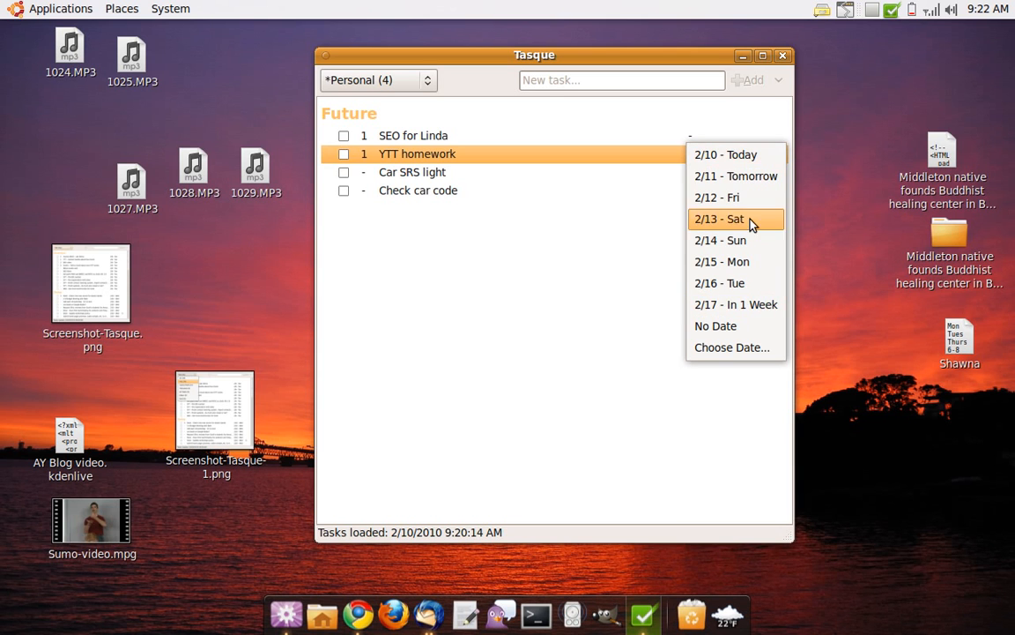
mouse_move(736, 325)
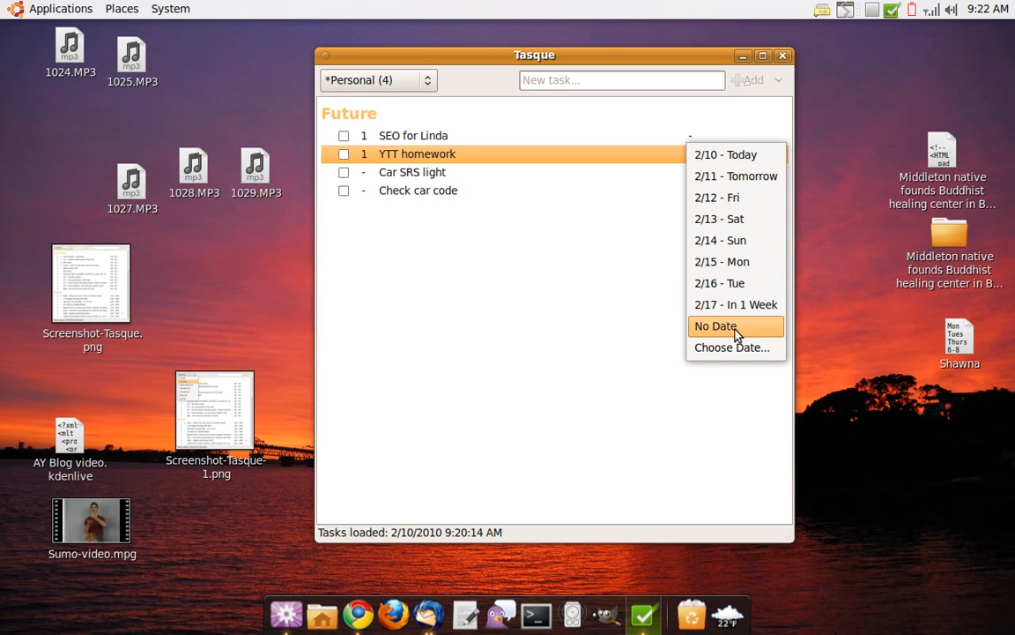
click(715, 325)
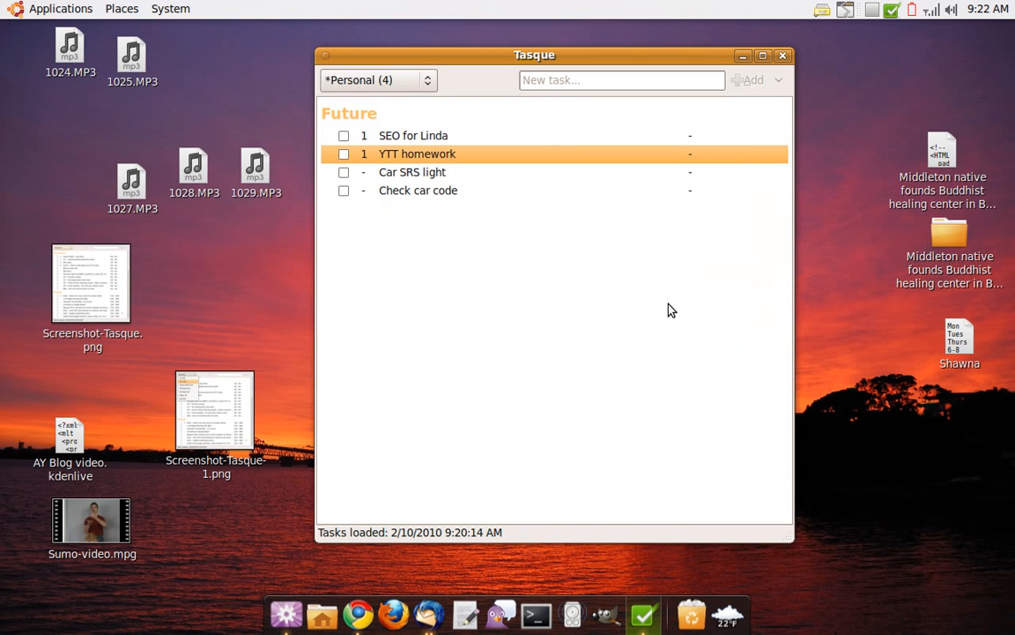
mouse_move(479, 206)
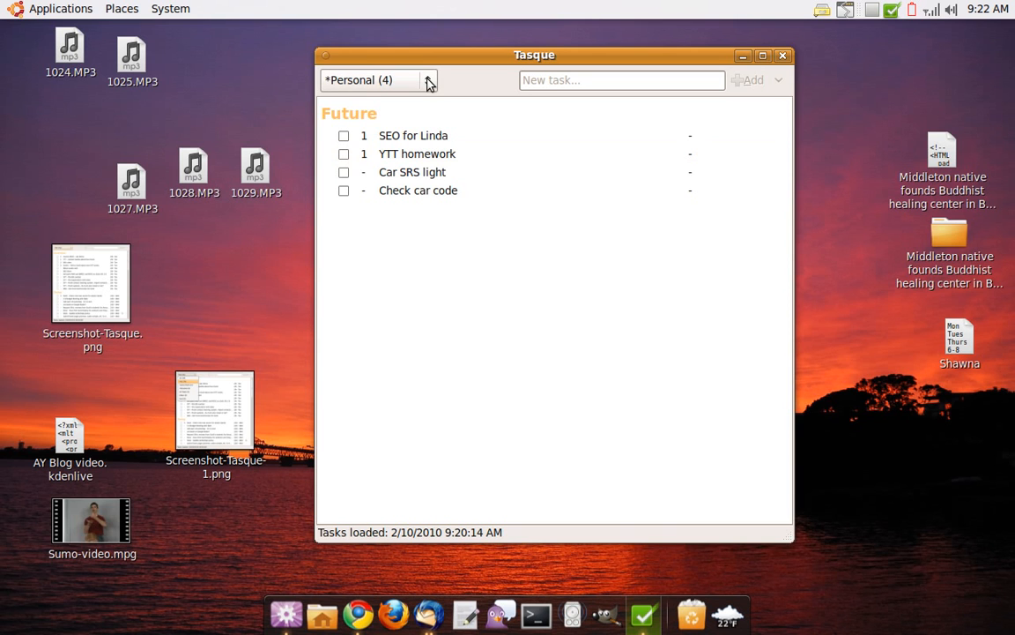
mouse_move(372, 85)
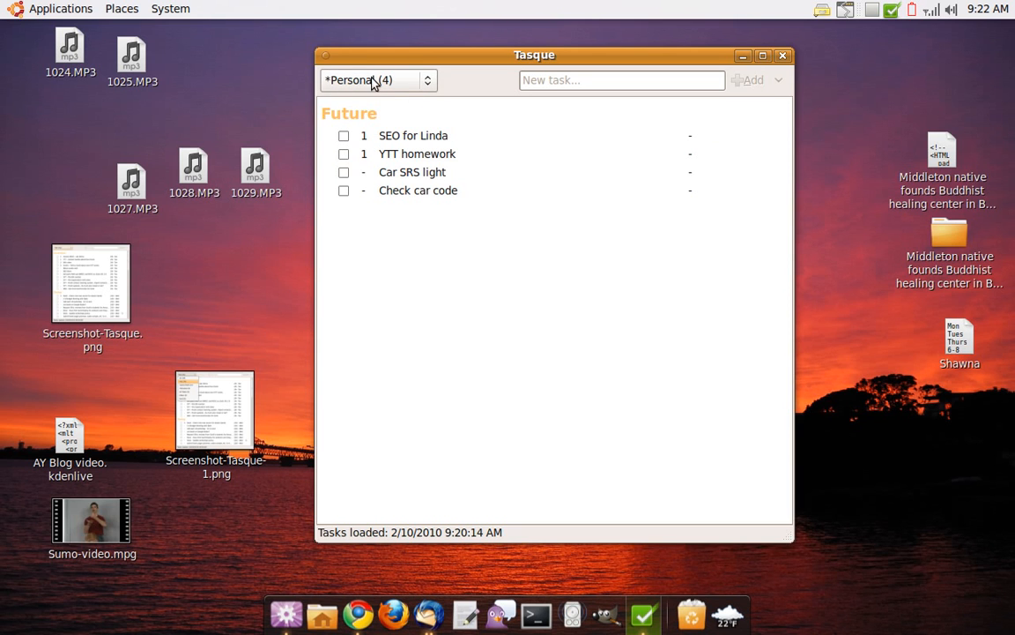
mouse_move(427, 80)
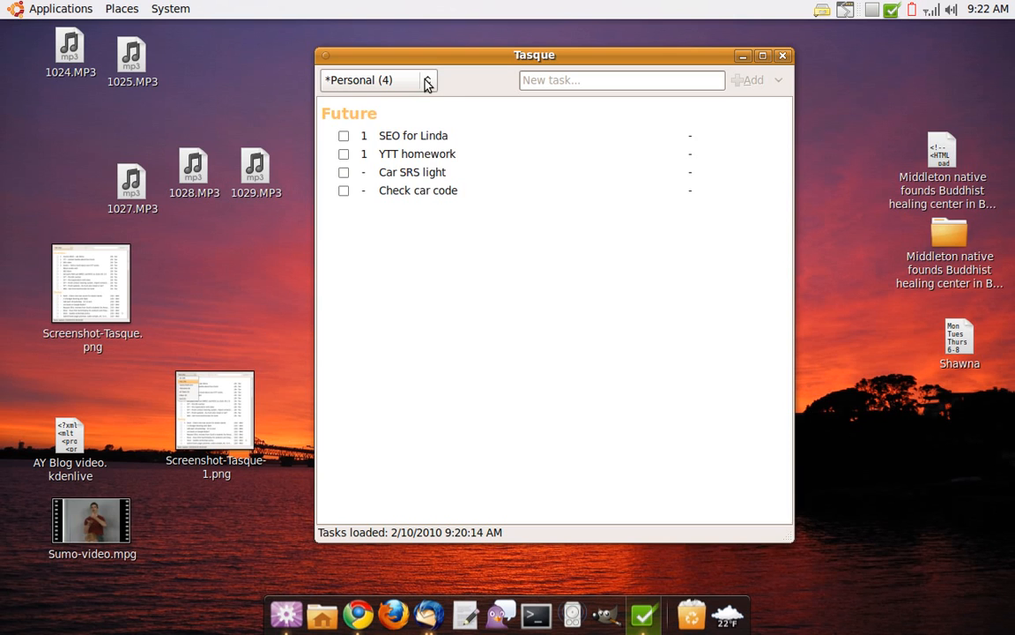
Switch Tasque's list selector to the *AY list.
click(427, 80)
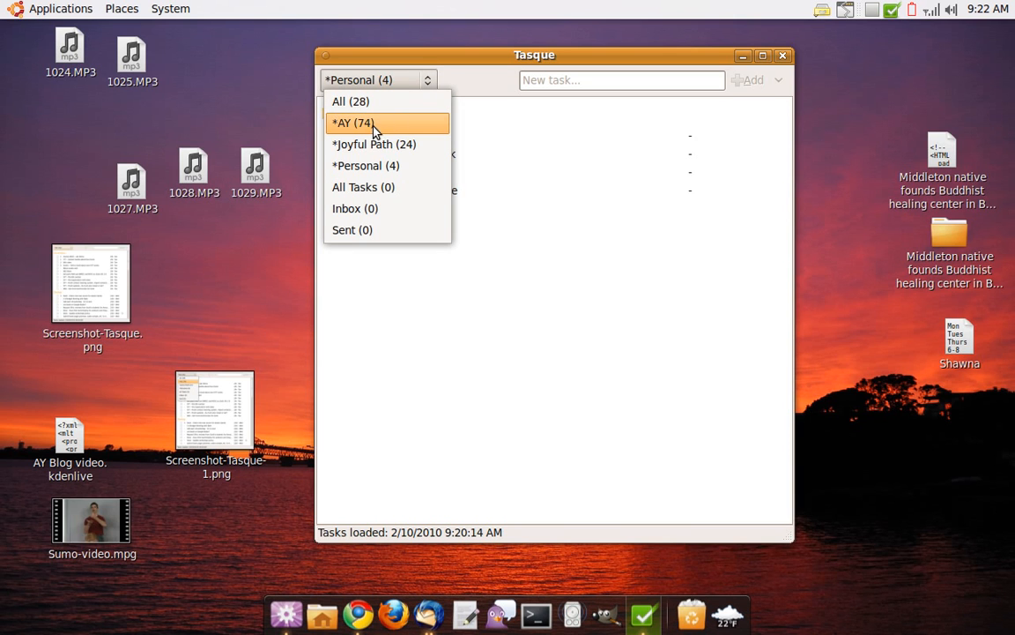
mouse_move(344, 131)
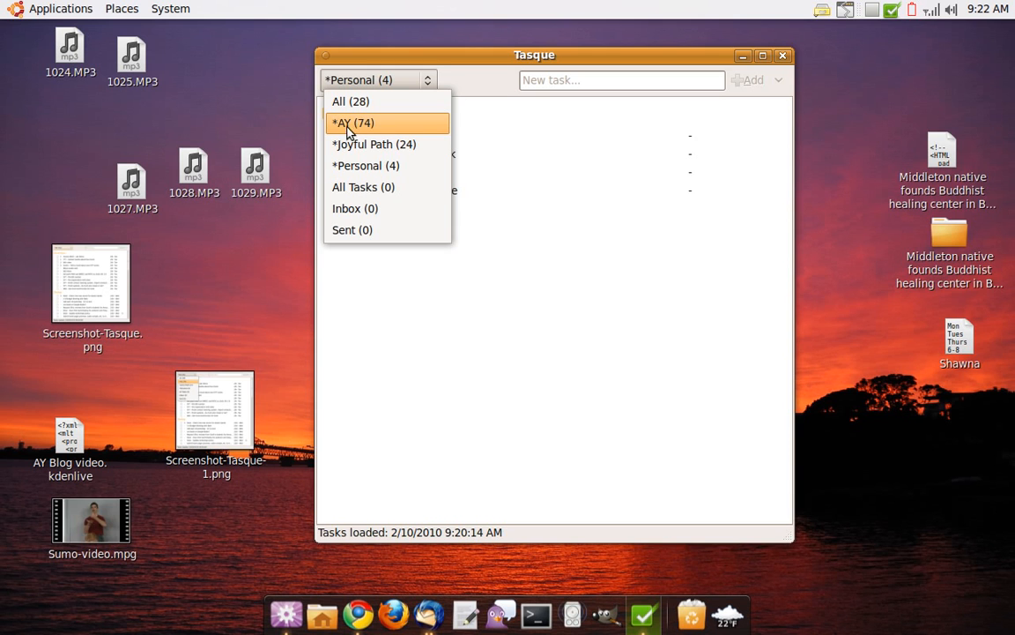
mouse_move(379, 129)
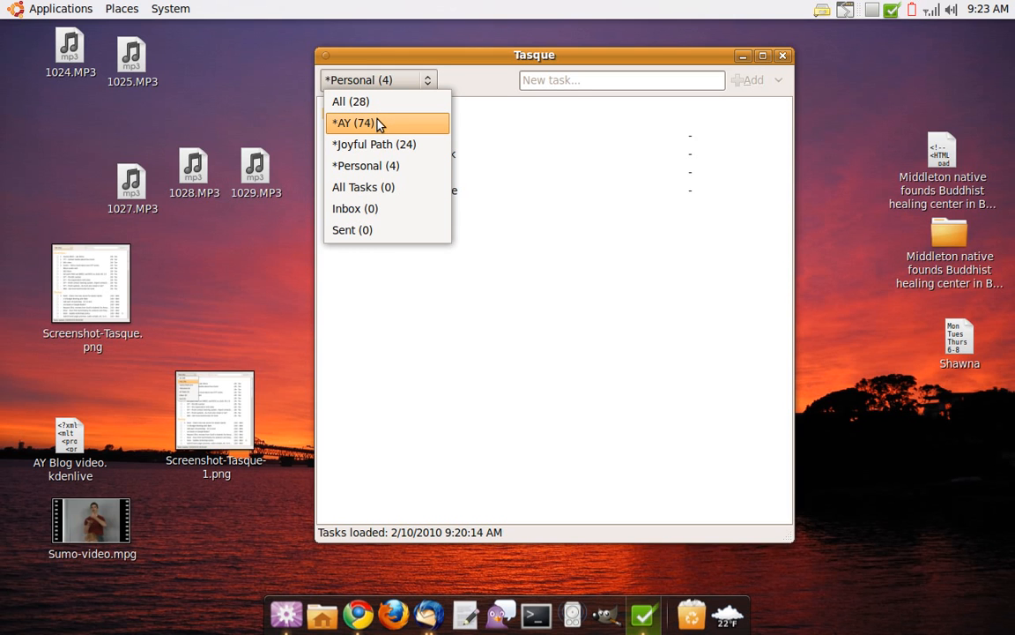
mouse_move(354, 134)
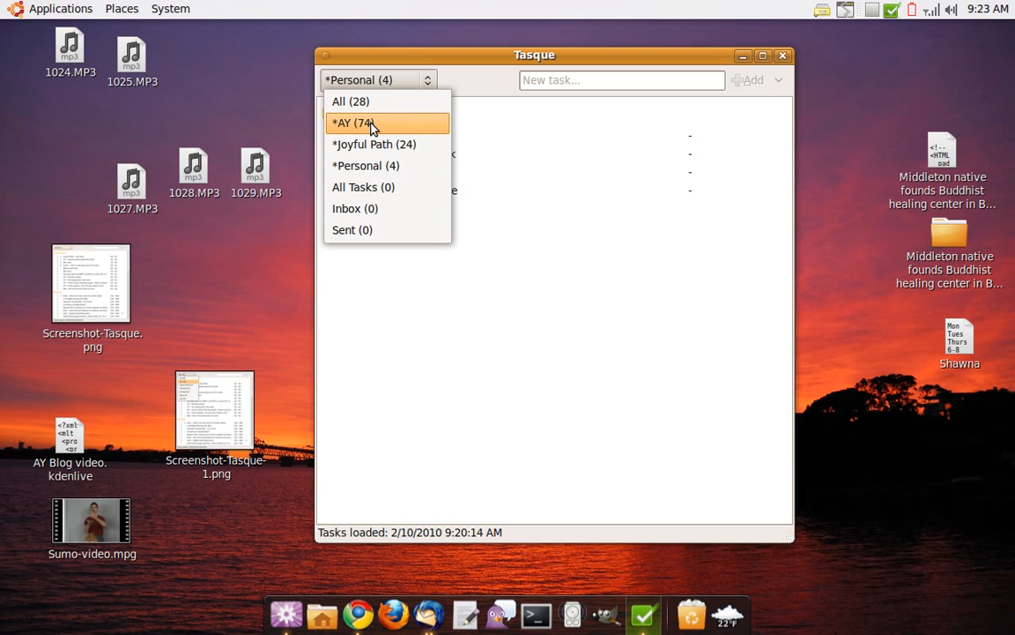
click(352, 123)
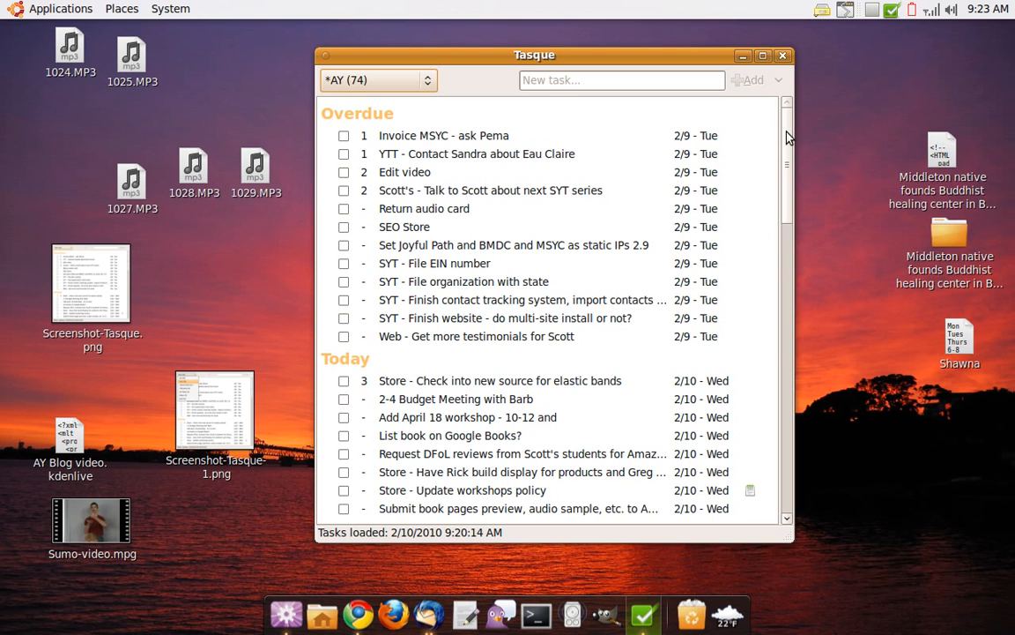
mouse_move(353, 122)
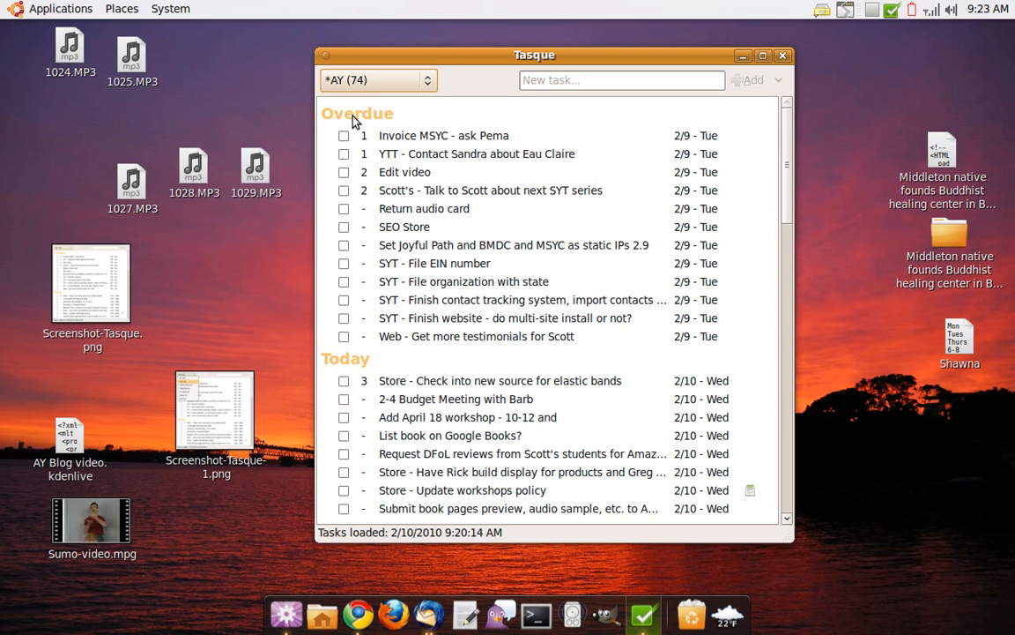
click(505, 318)
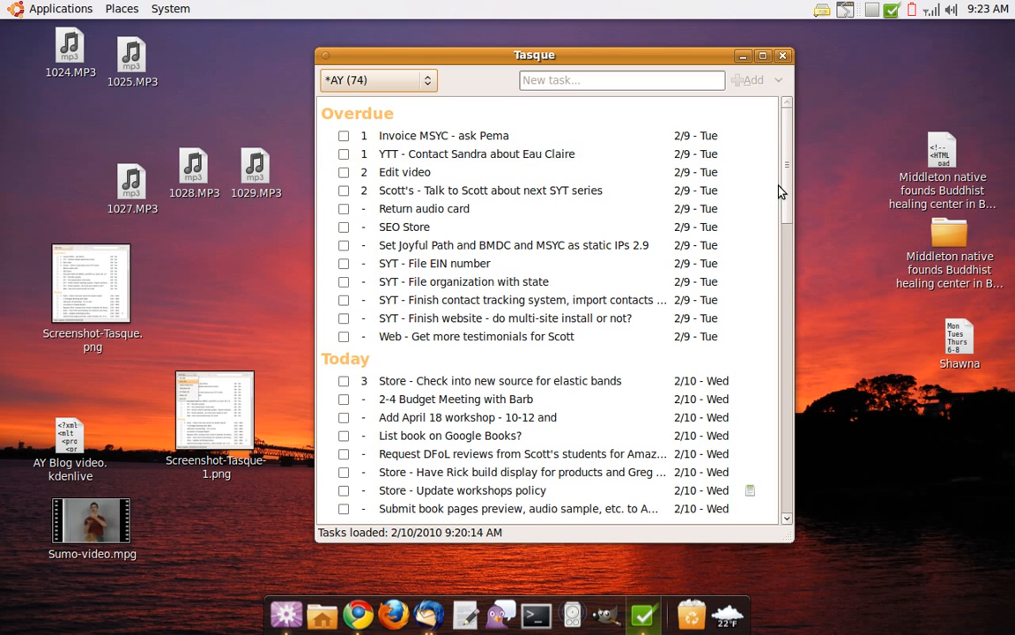
scroll(down, 3)
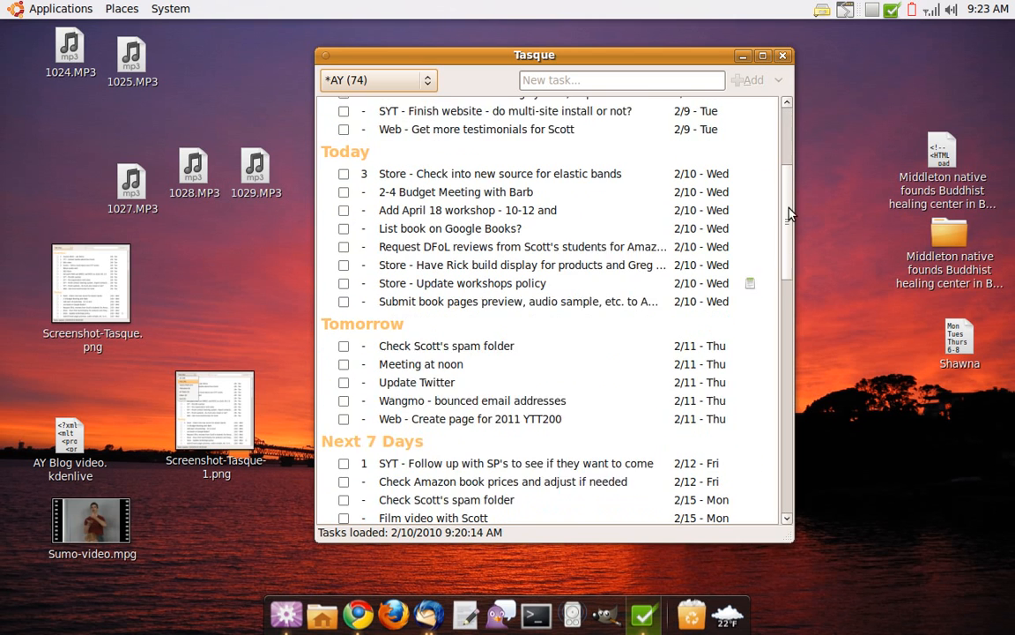
scroll(down, 3)
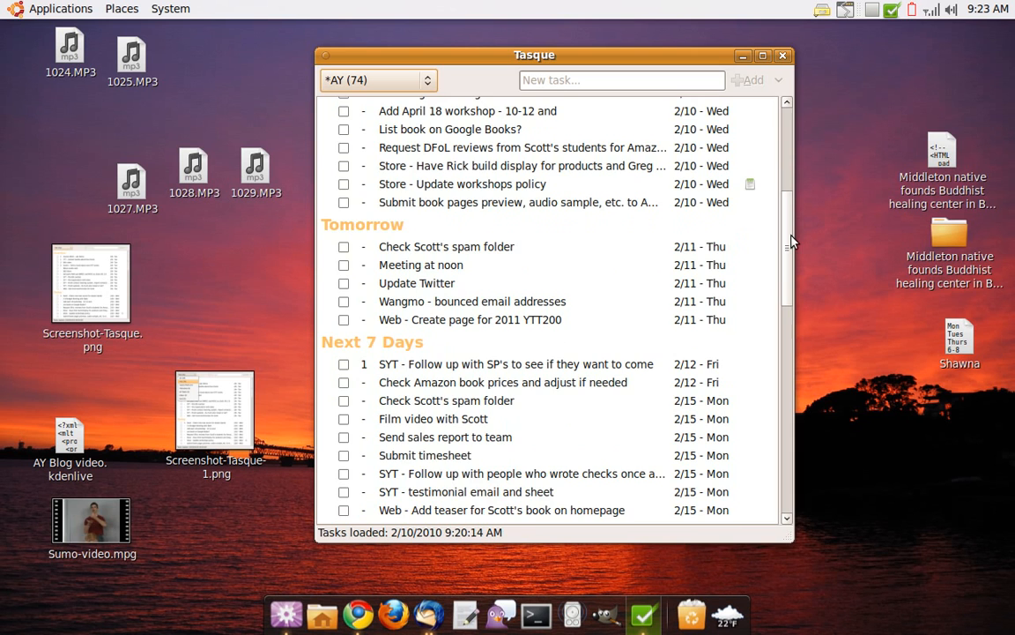
scroll(down, 3)
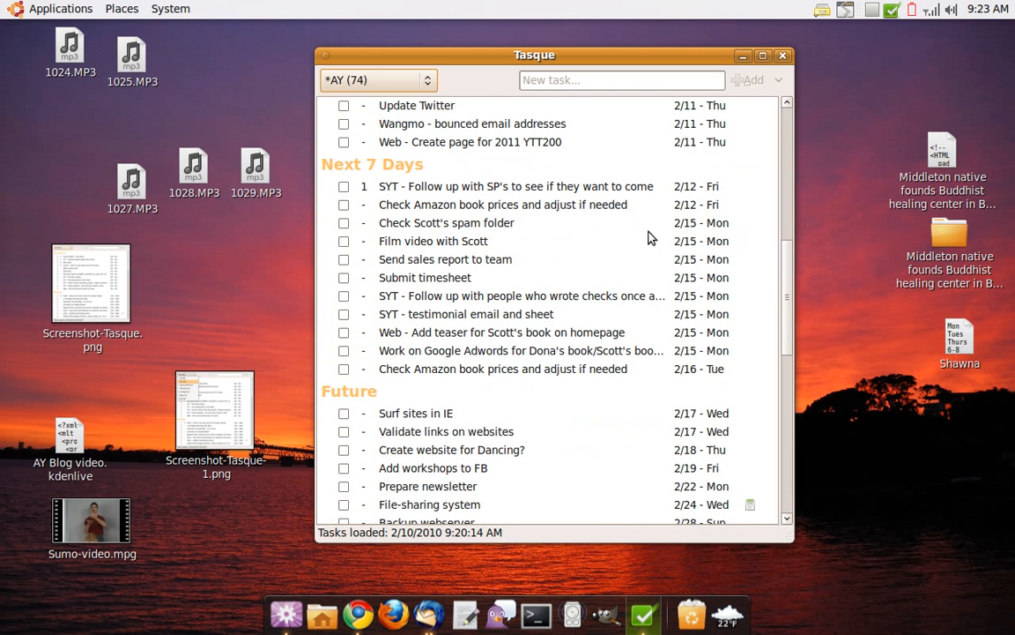
scroll(up, 3)
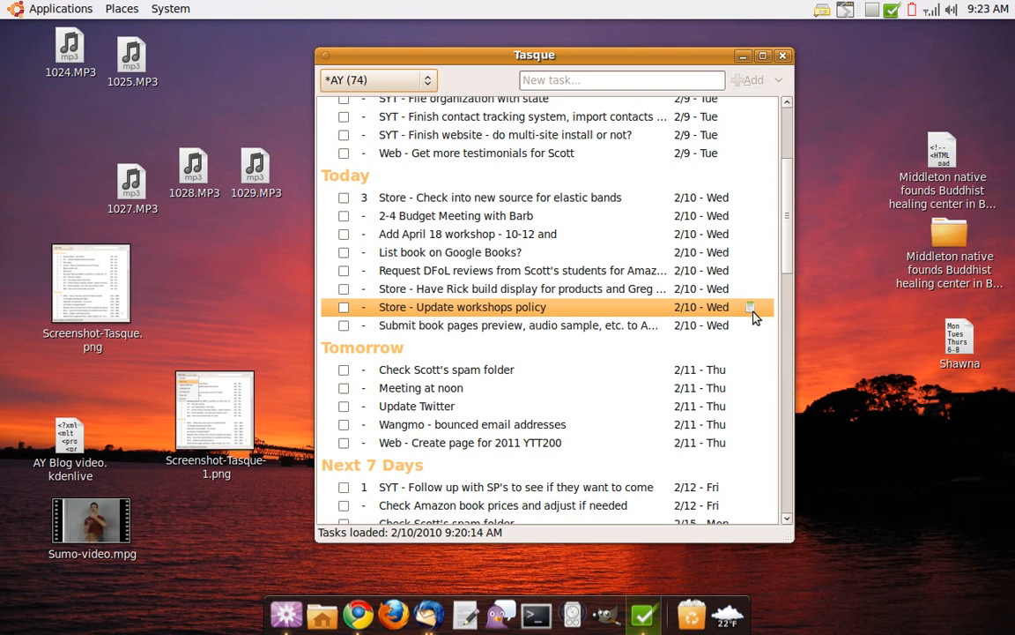
click(752, 307)
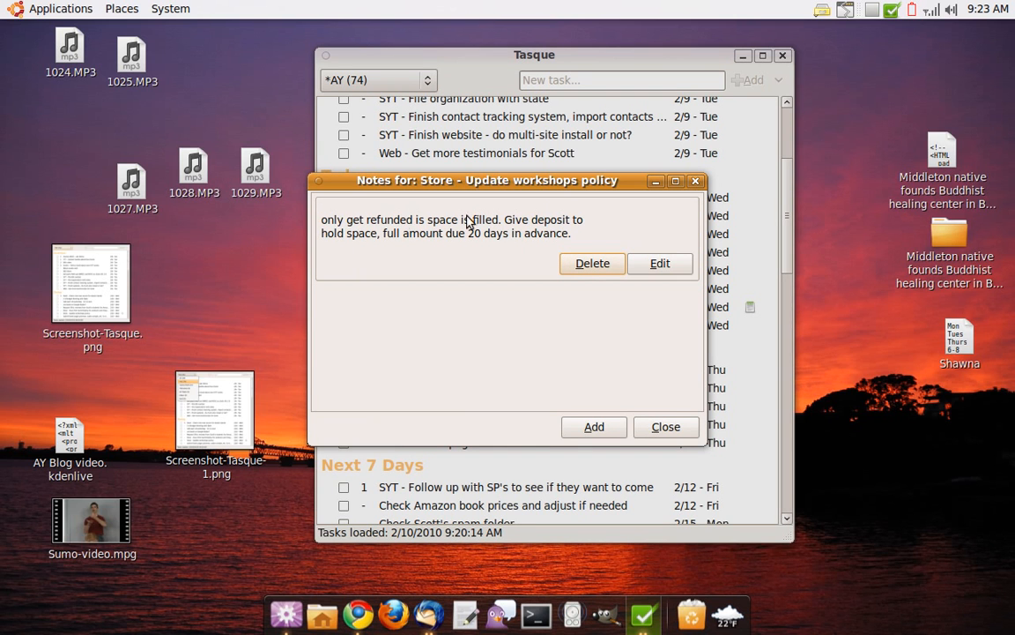
mouse_move(591, 322)
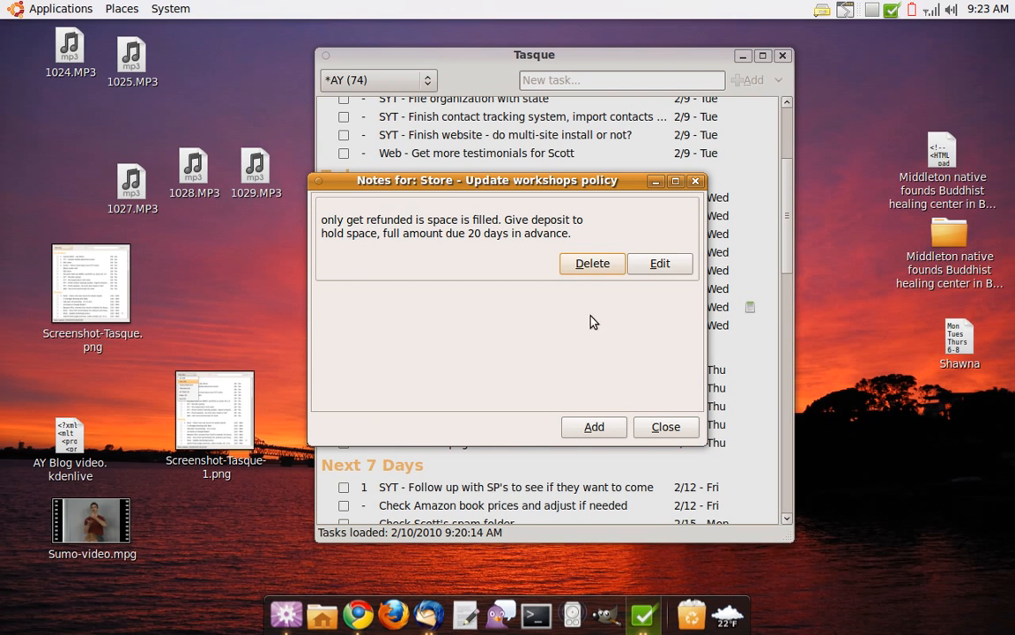
mouse_move(670, 324)
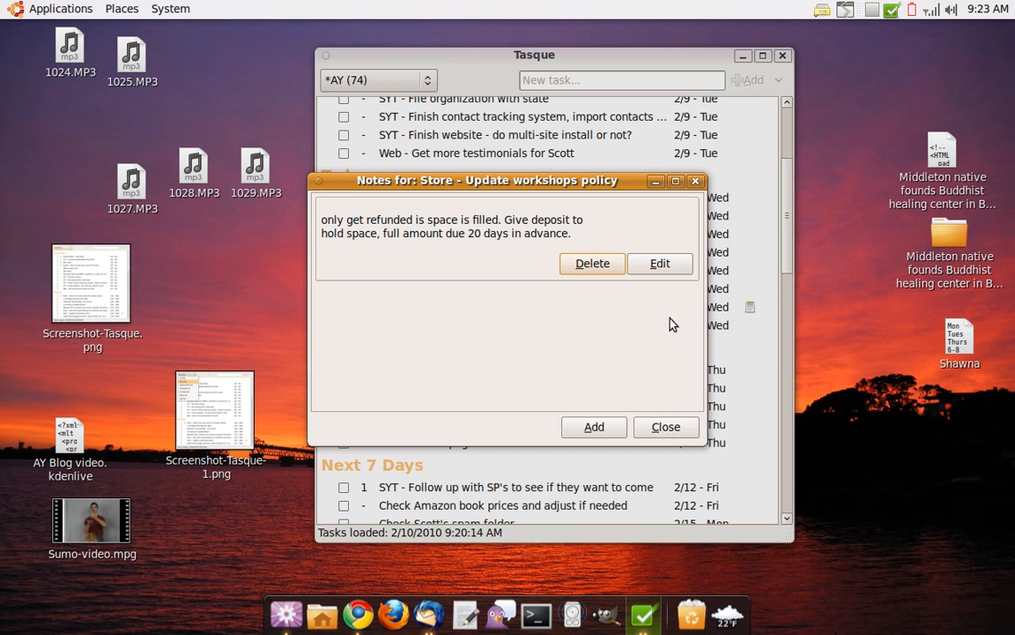
click(666, 427)
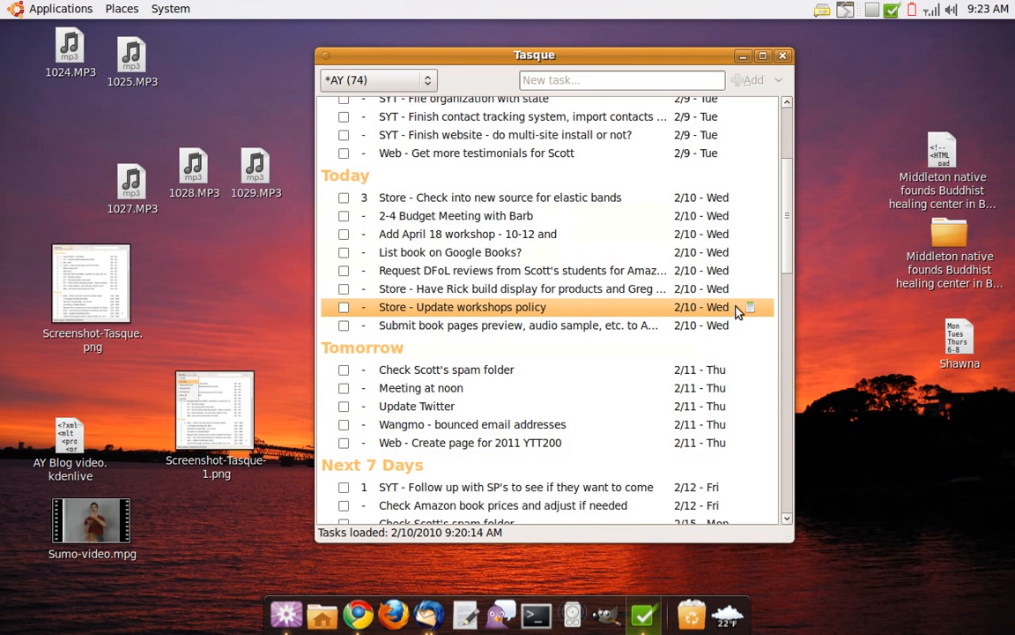
mouse_move(789, 263)
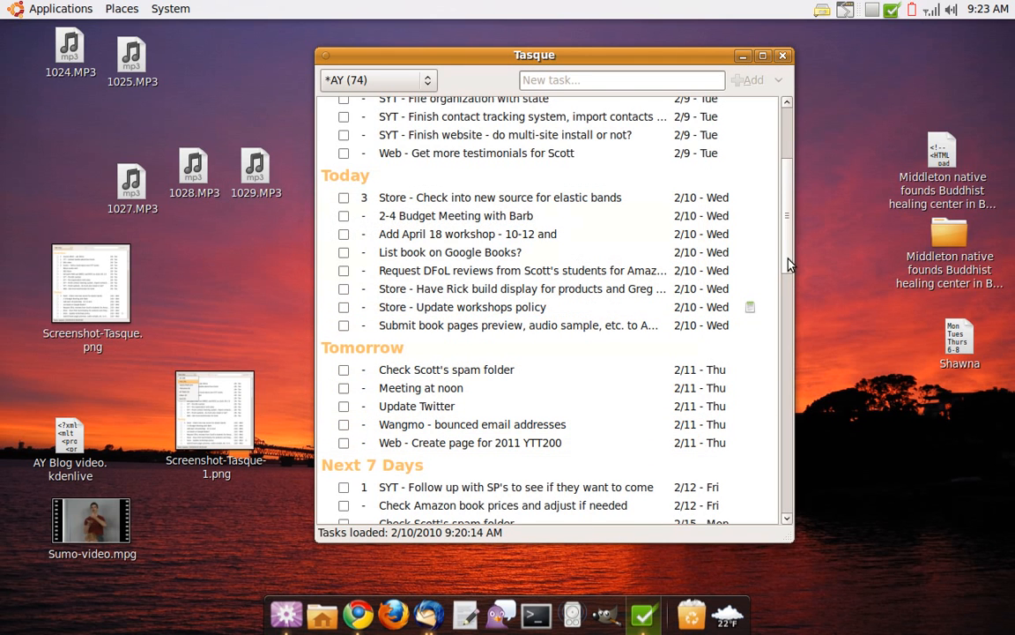
scroll(up, 3)
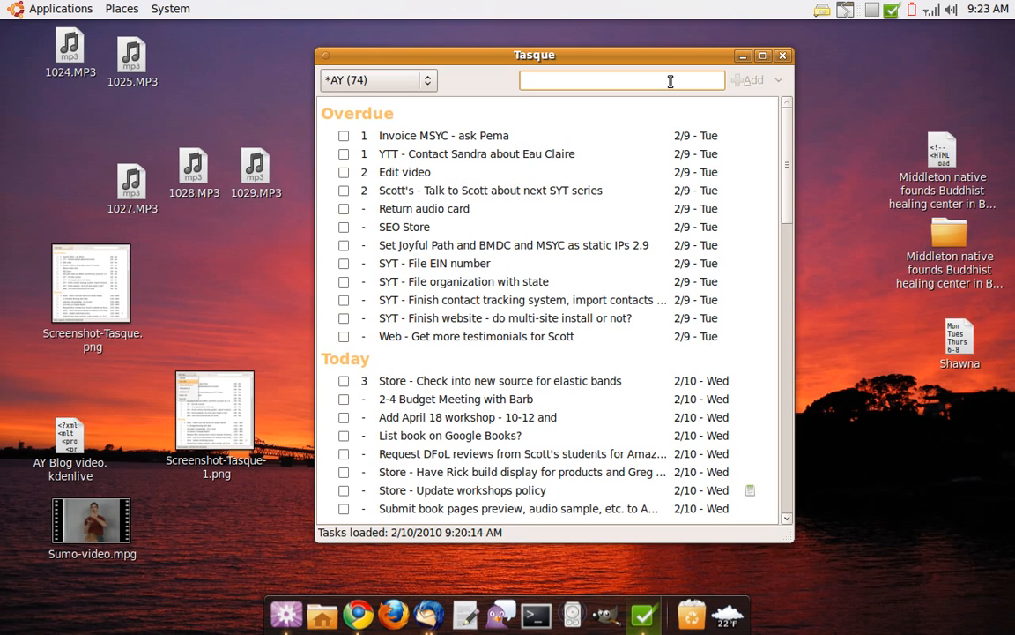
Add 'New sample task' with date 2.10 to AY, then scroll to find it.
text(New sample task)
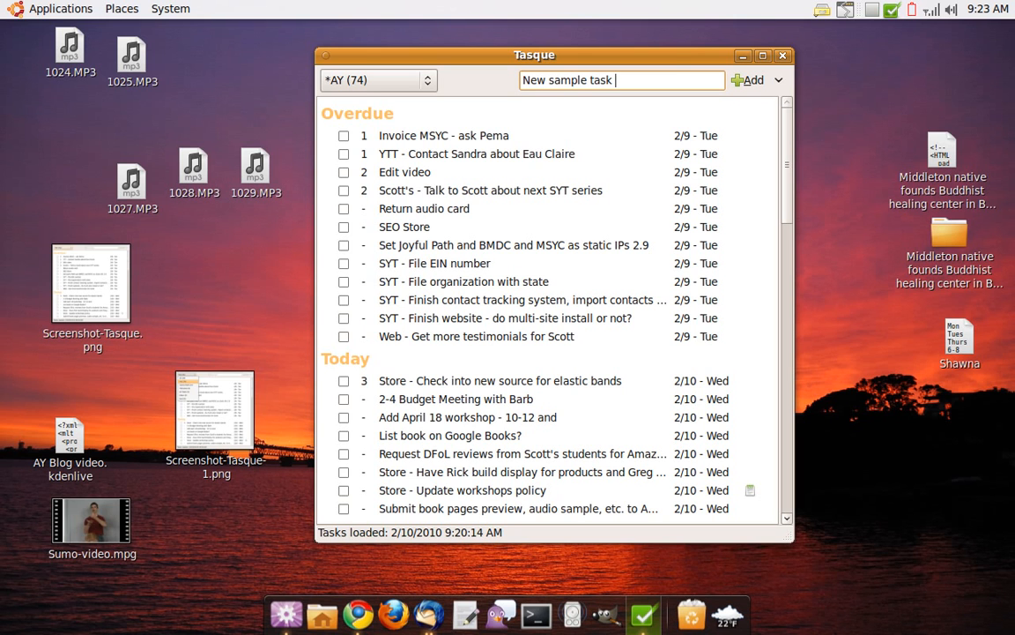
text(2.10)
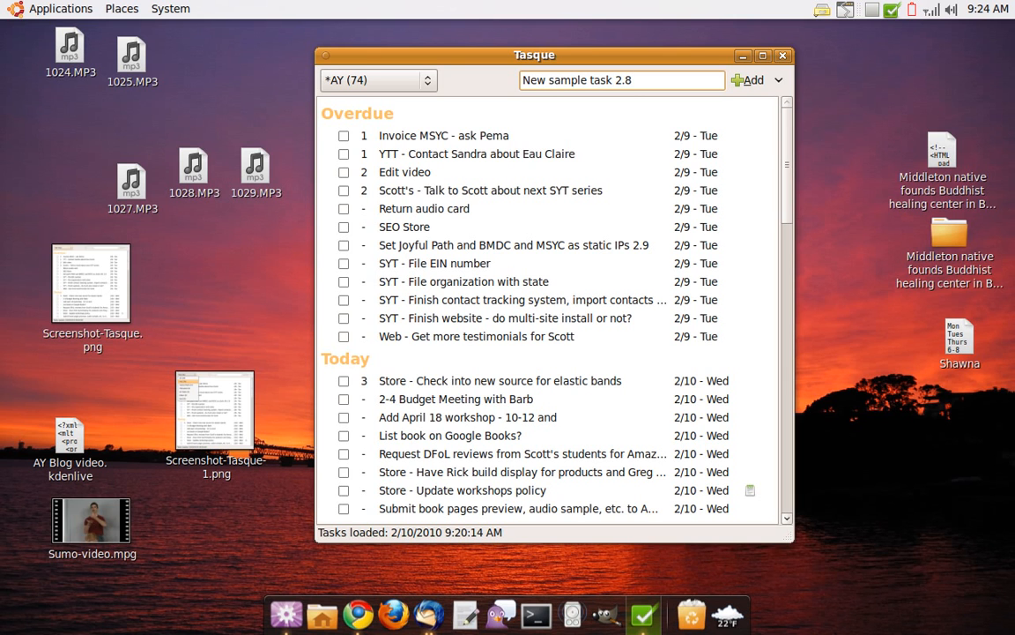
click(749, 79)
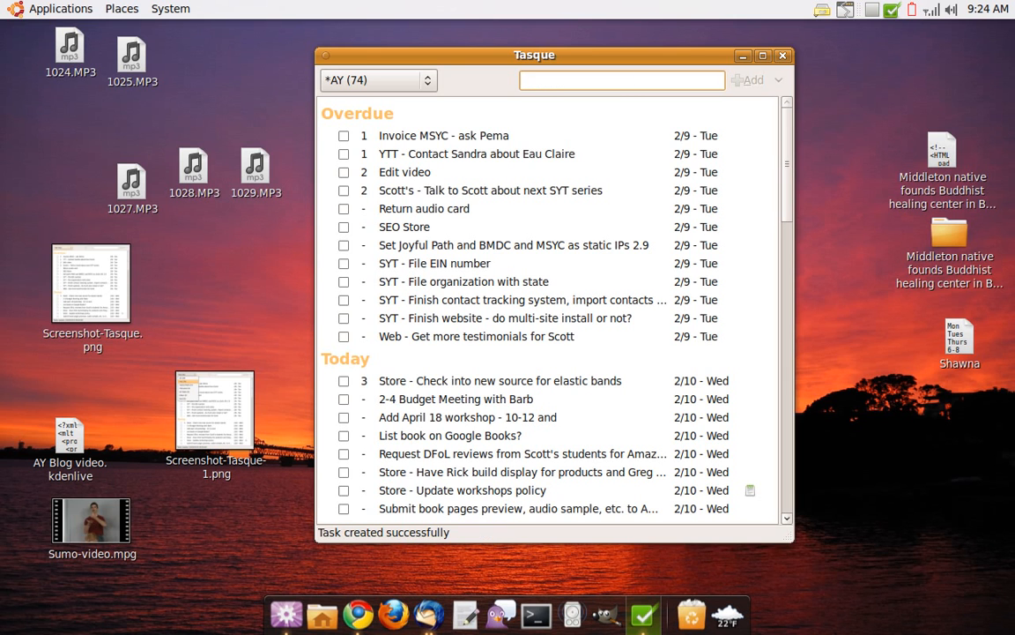
click(476, 208)
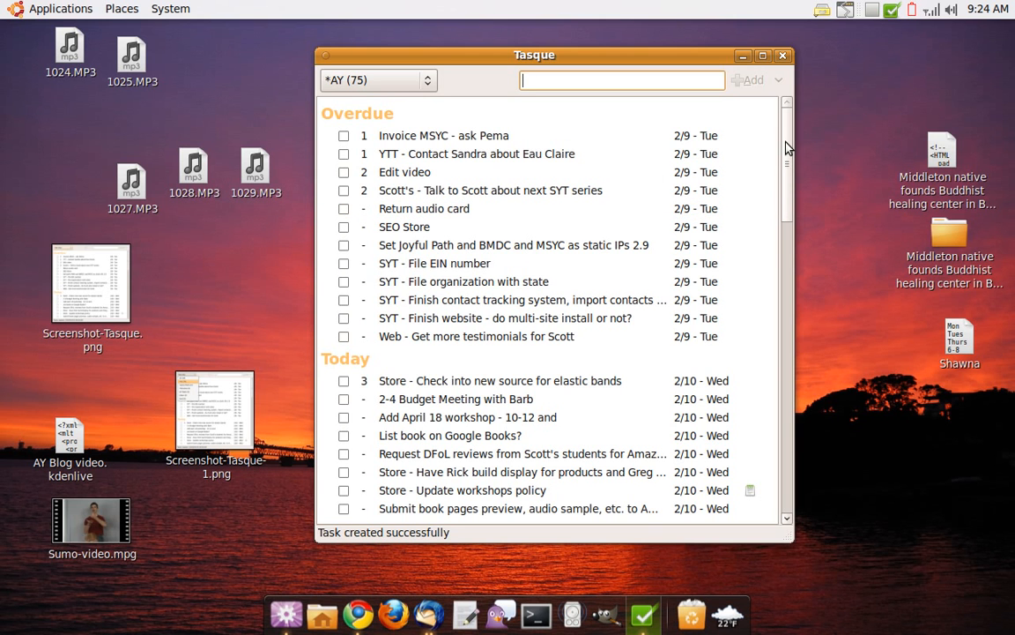
scroll(down, 3)
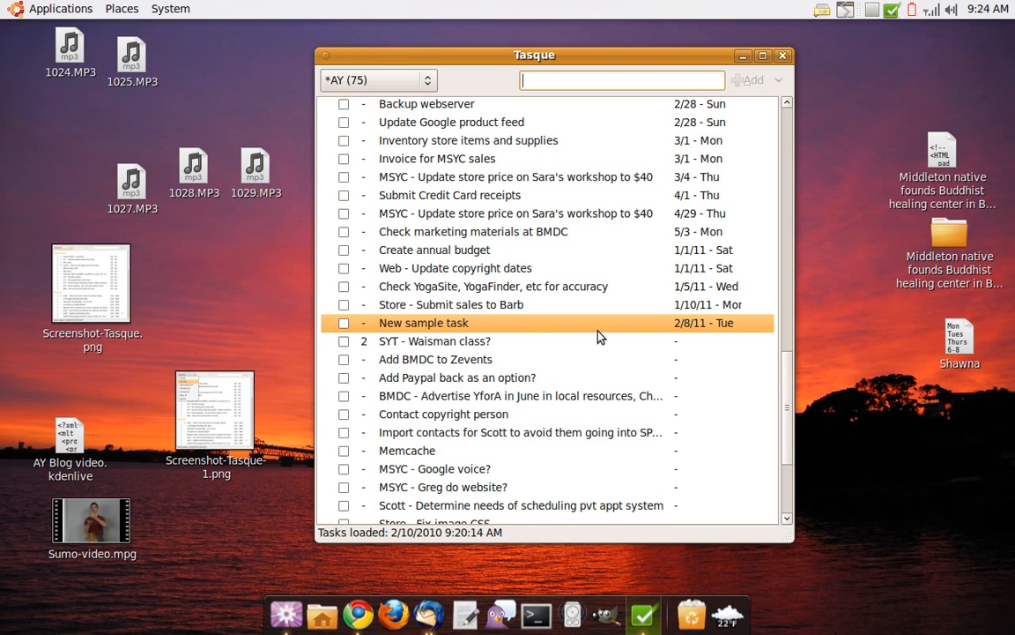
Add 'New sample task in another list' to *Personal via the Add arrow menu.
scroll(up, 3)
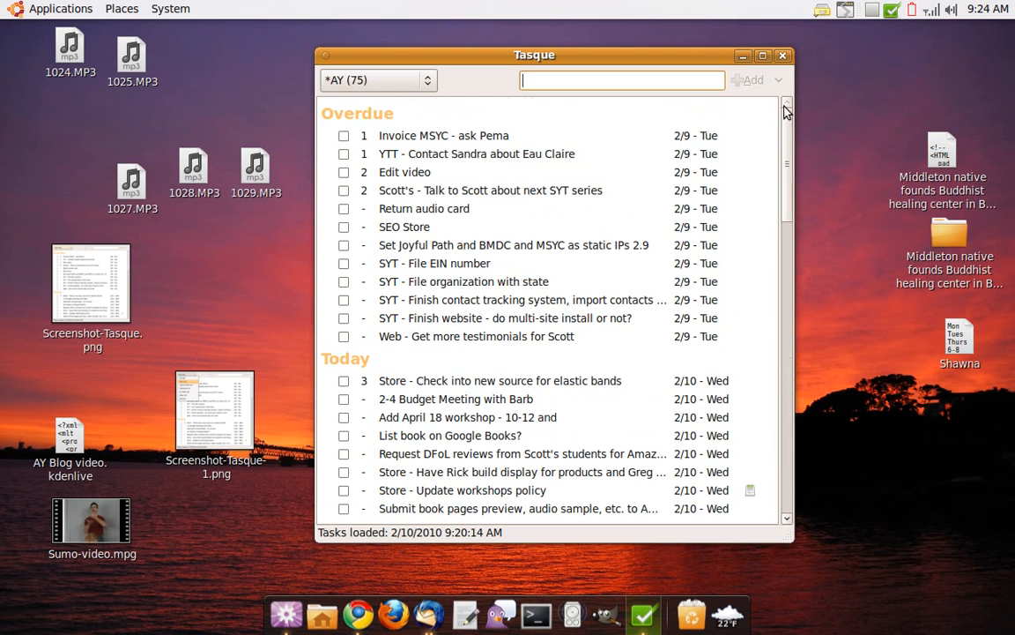
text(New sa)
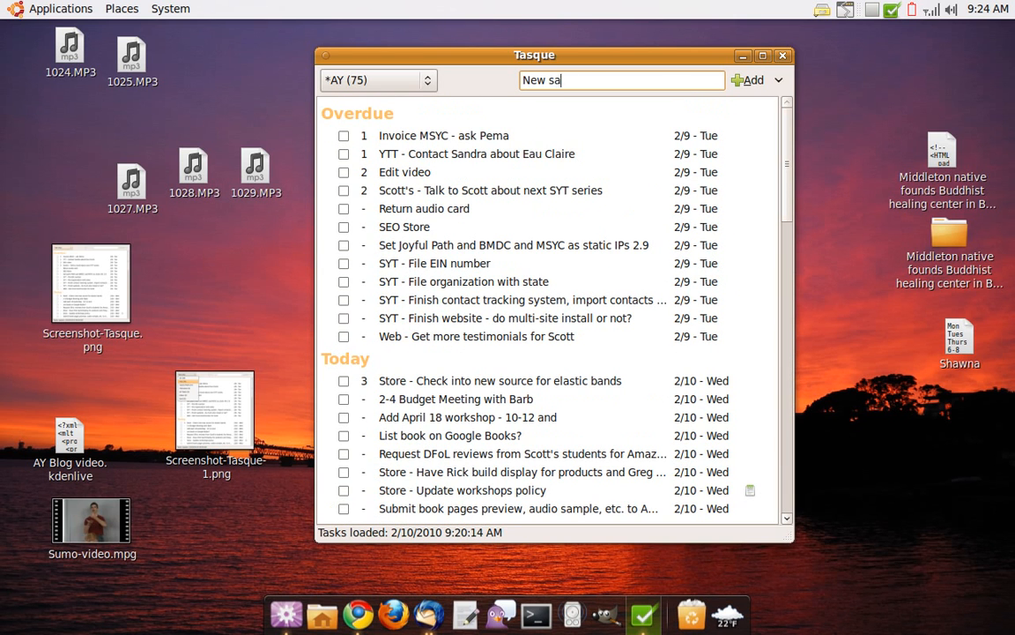
text(mple task in another list)
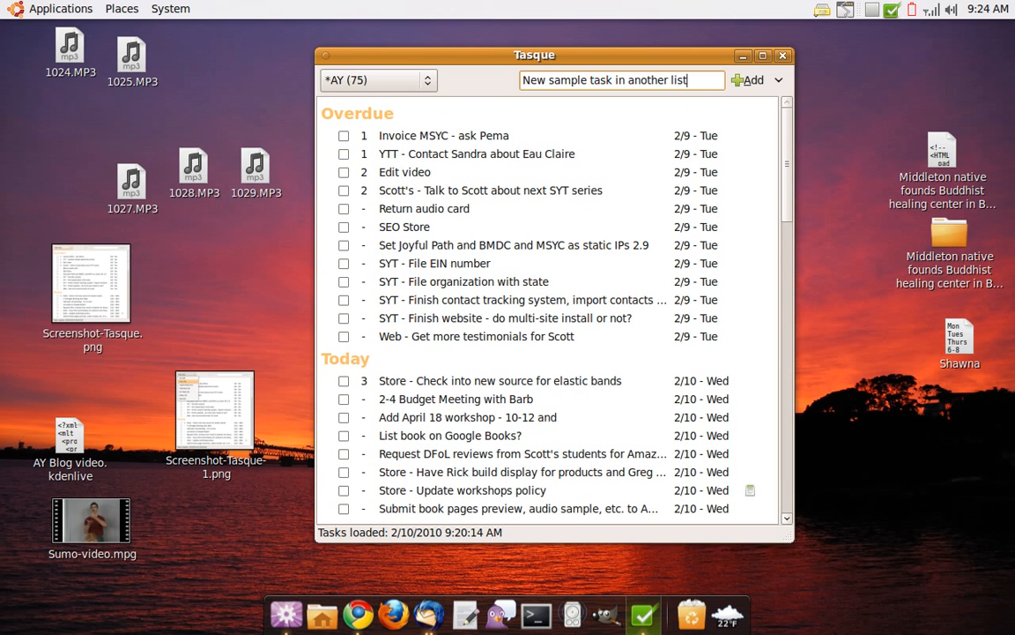
mouse_move(835, 46)
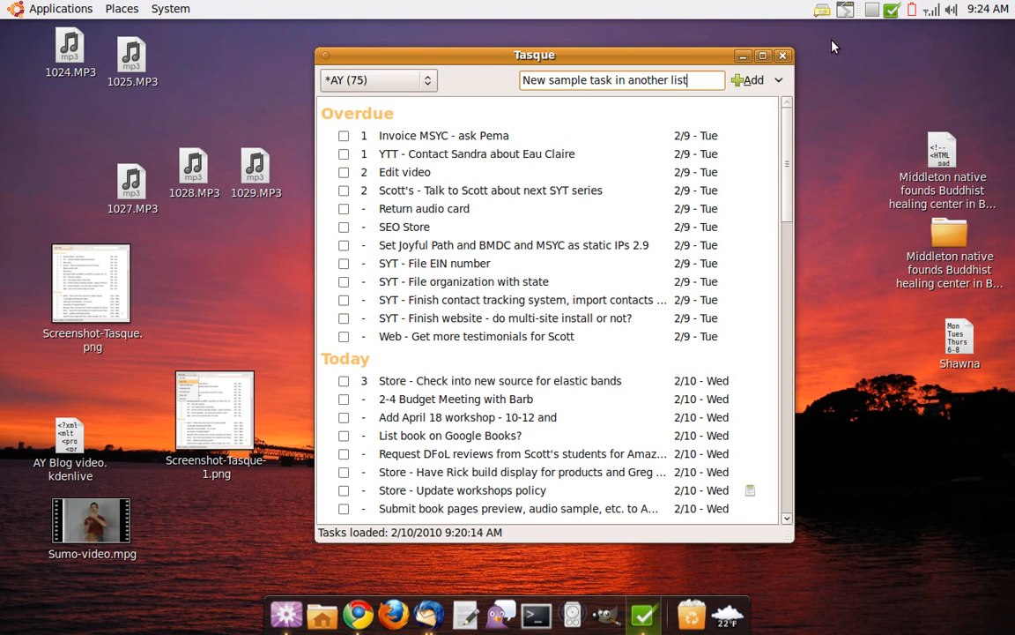
click(779, 80)
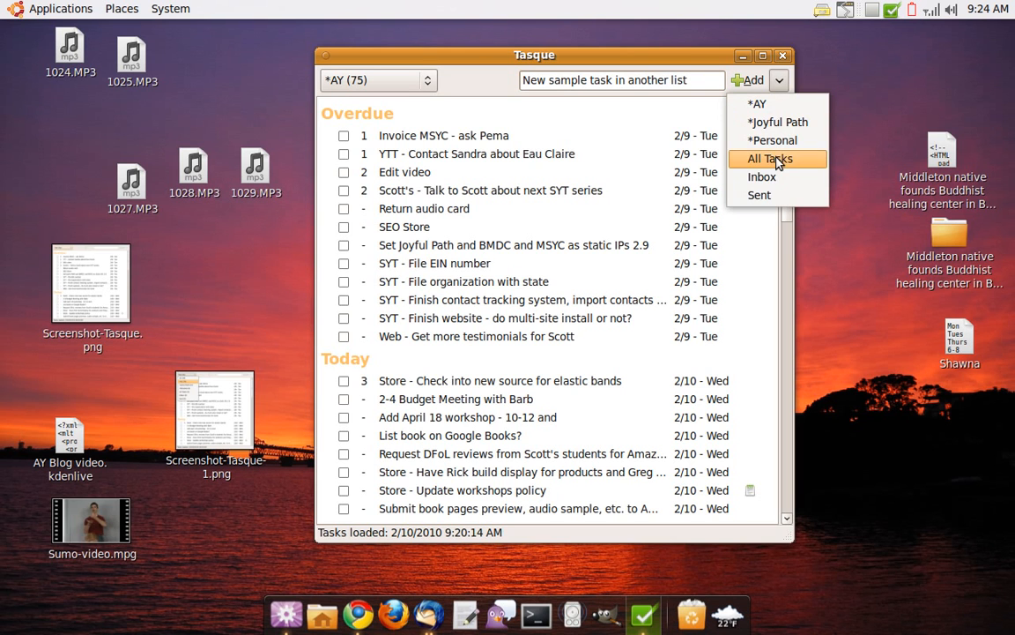
click(772, 140)
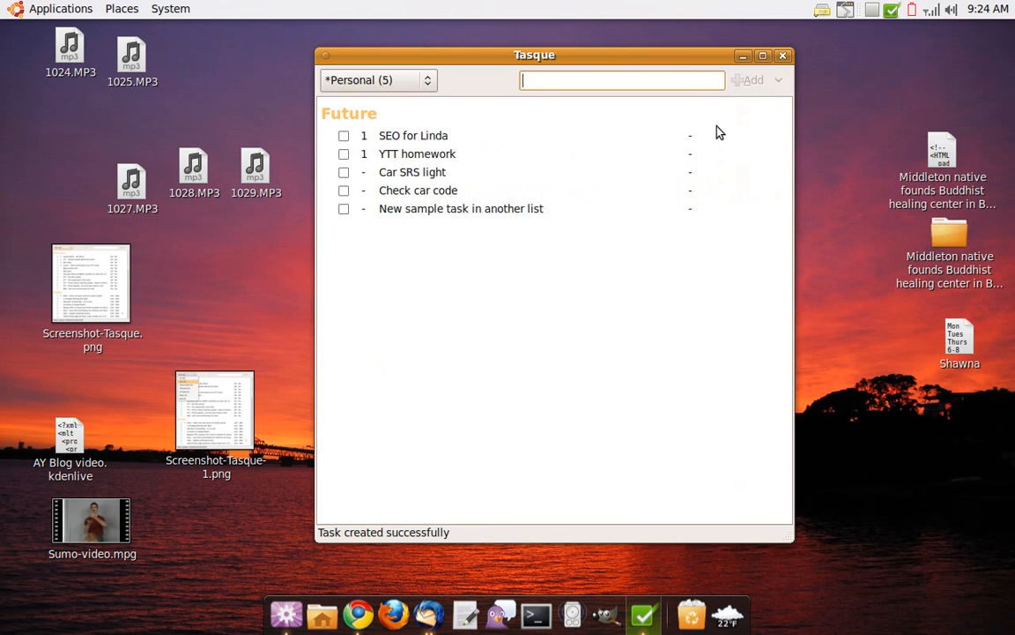
mouse_move(499, 264)
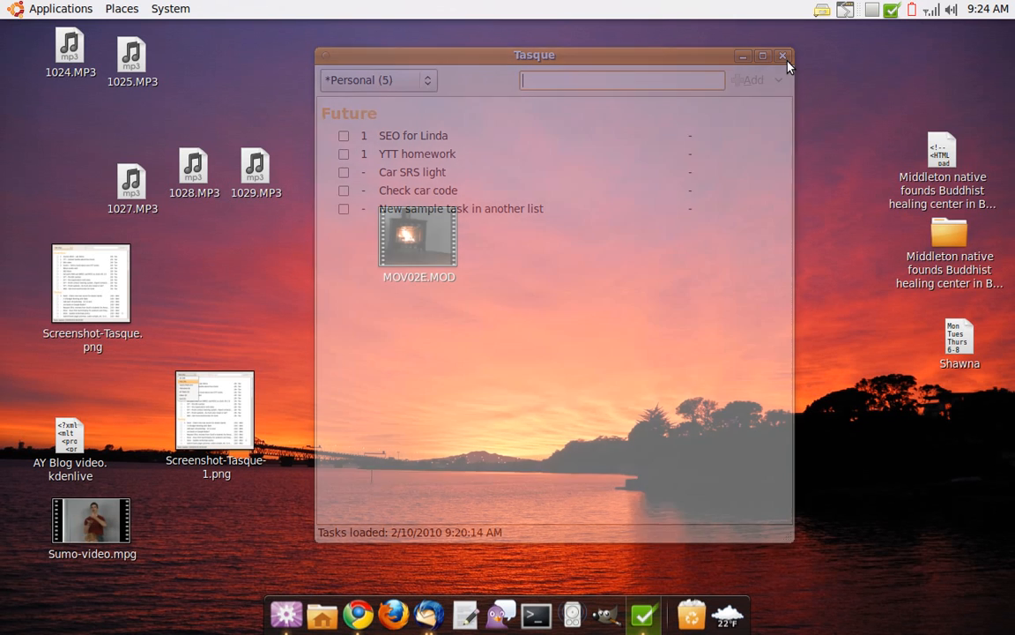
Close Tasque and bring the Remember The Milk Personal page forward.
click(783, 56)
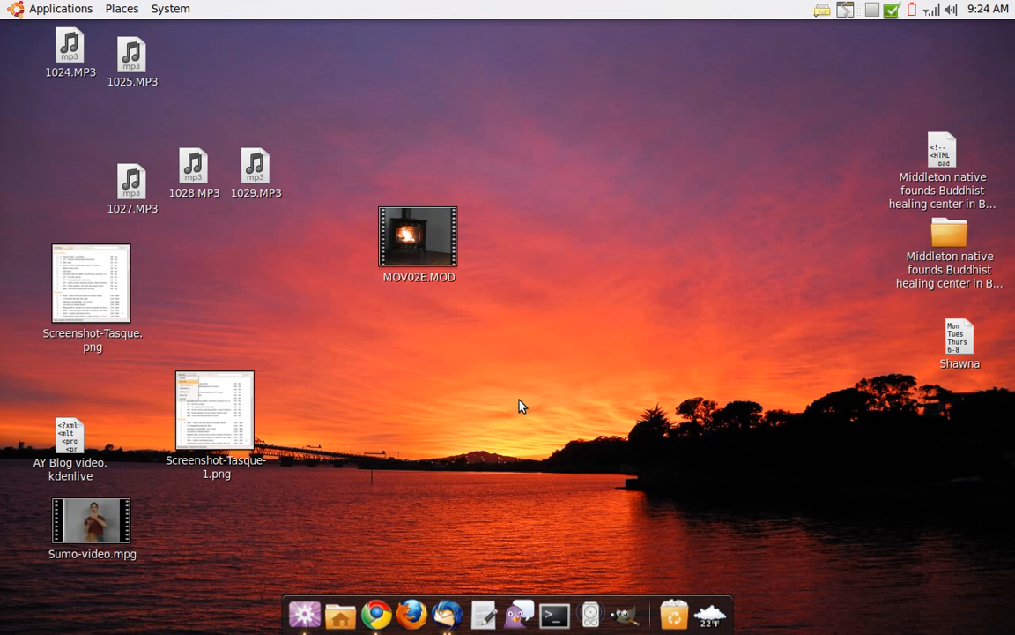
click(376, 613)
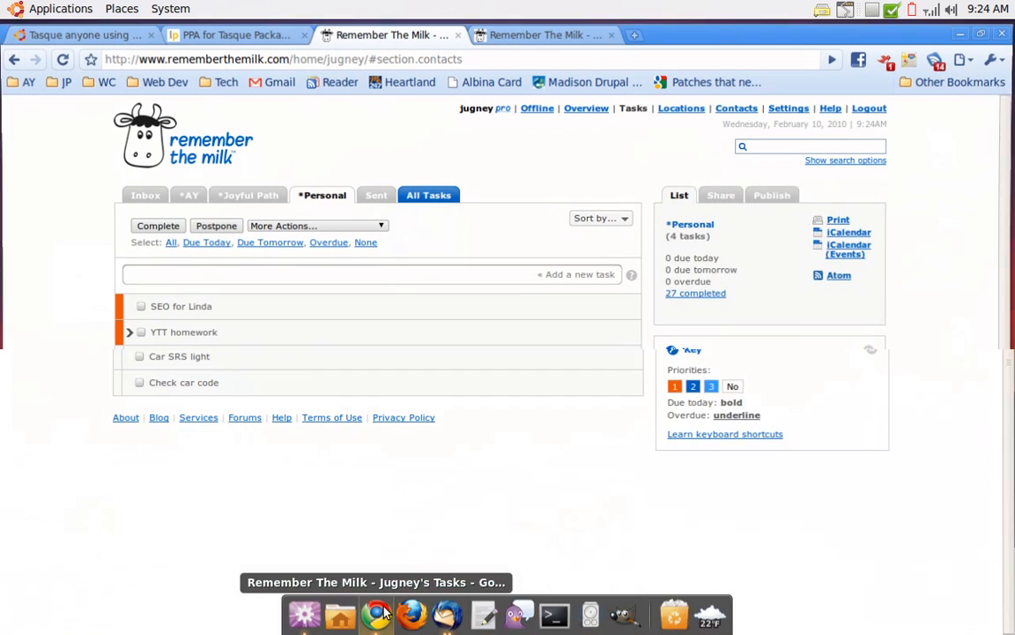
click(180, 306)
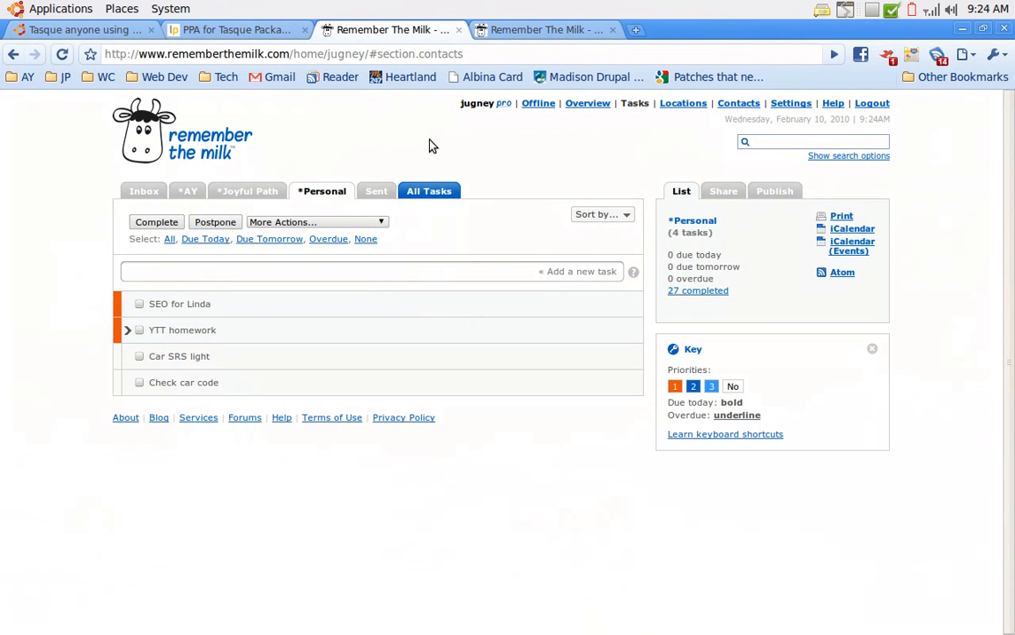
mouse_move(248, 191)
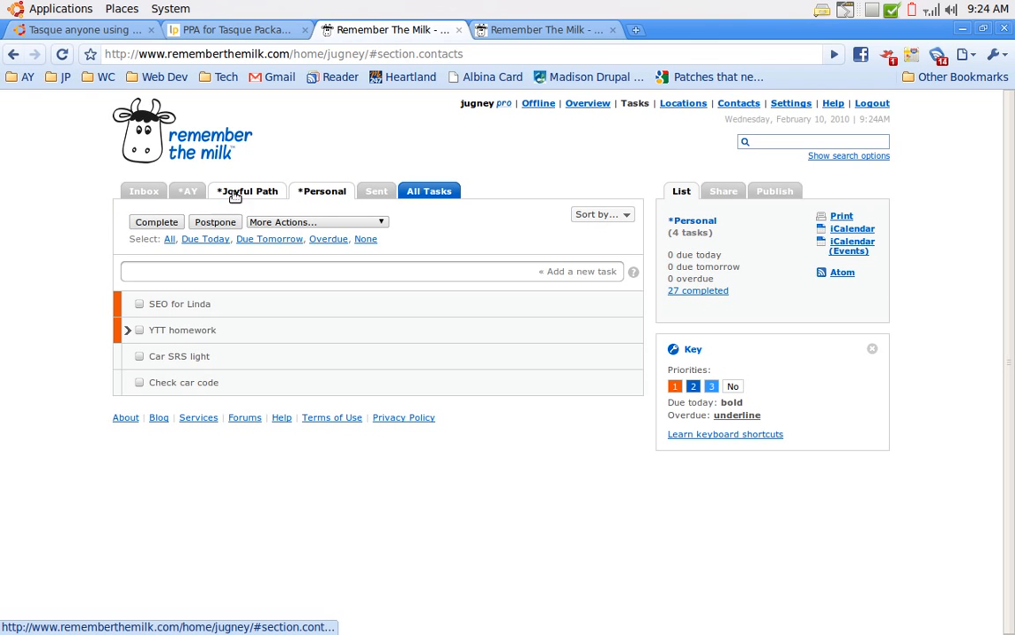
In Joyful Path, view JP website and Email volunteers details, then check YH Group - Read next transcript.
click(247, 191)
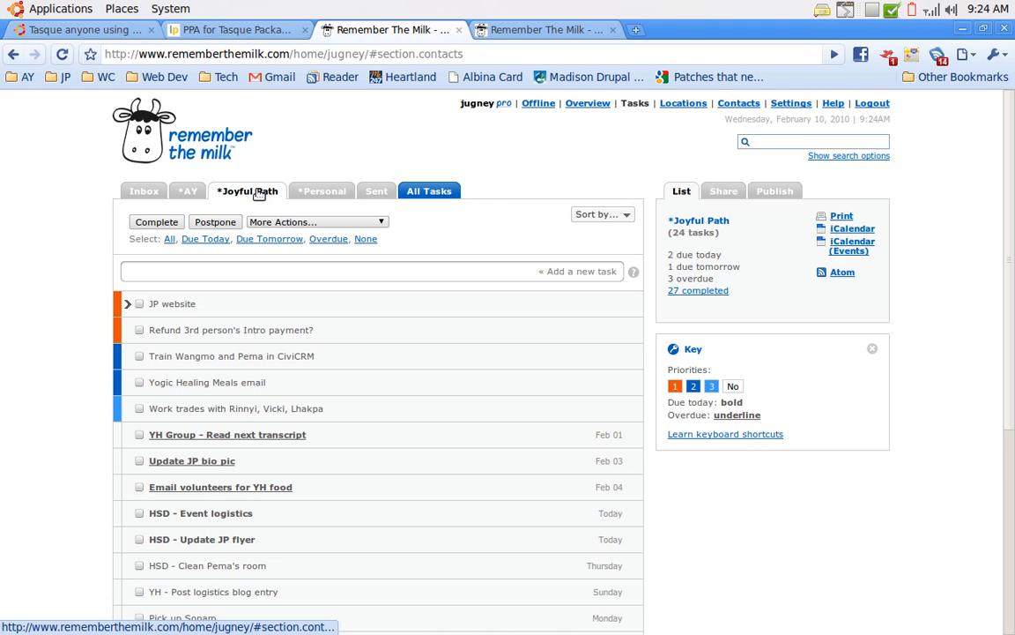
click(172, 303)
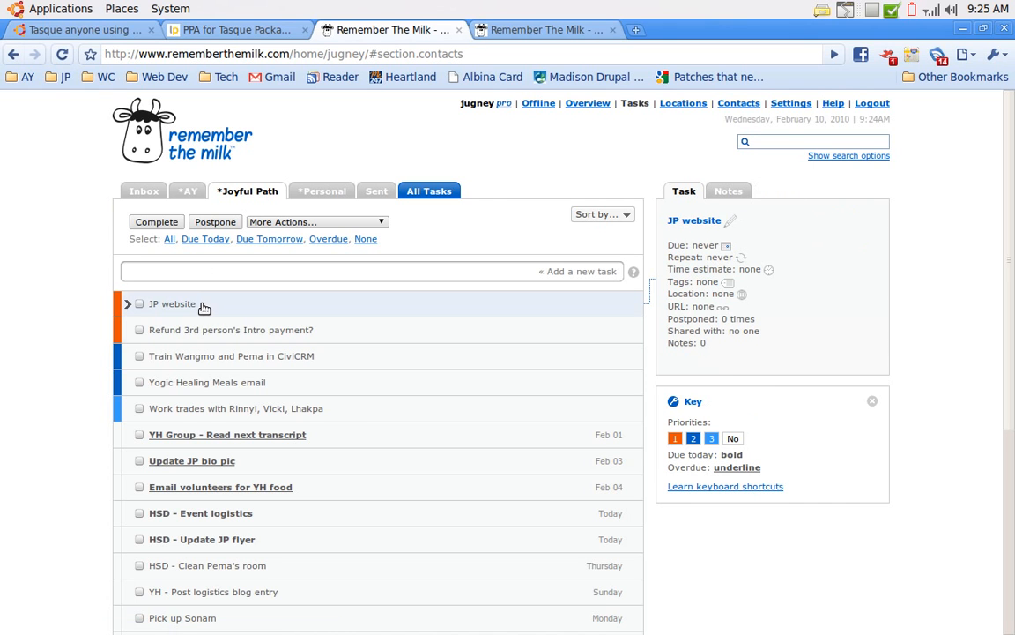
mouse_move(197, 318)
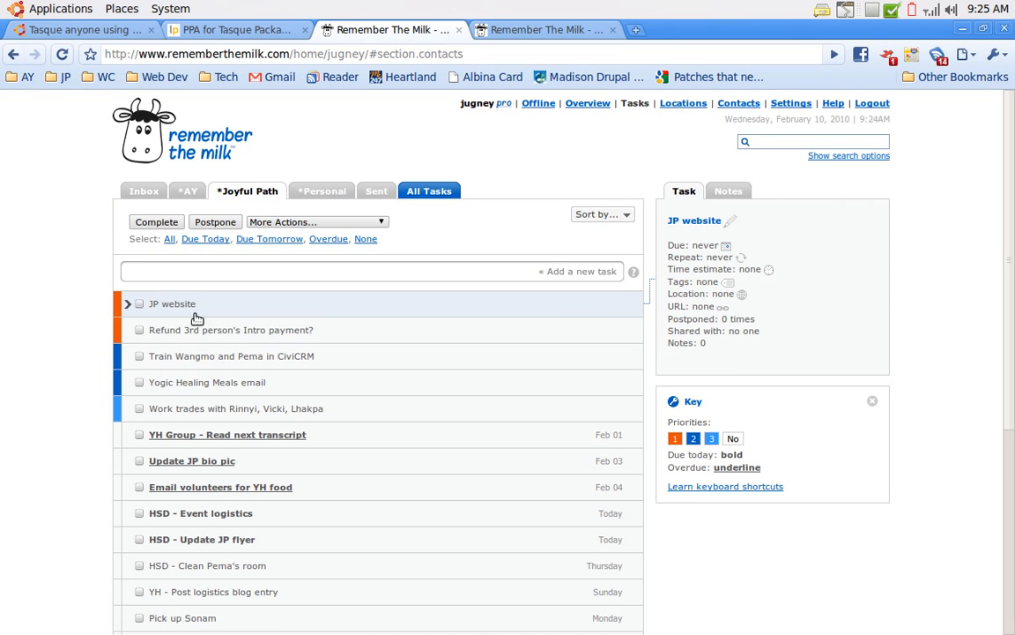
click(221, 487)
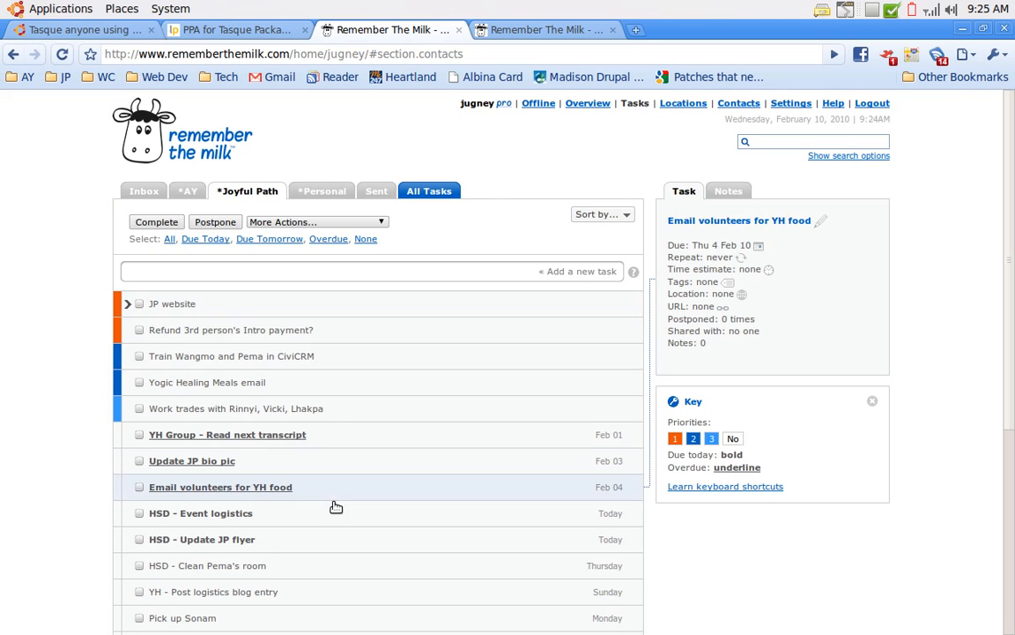
click(172, 304)
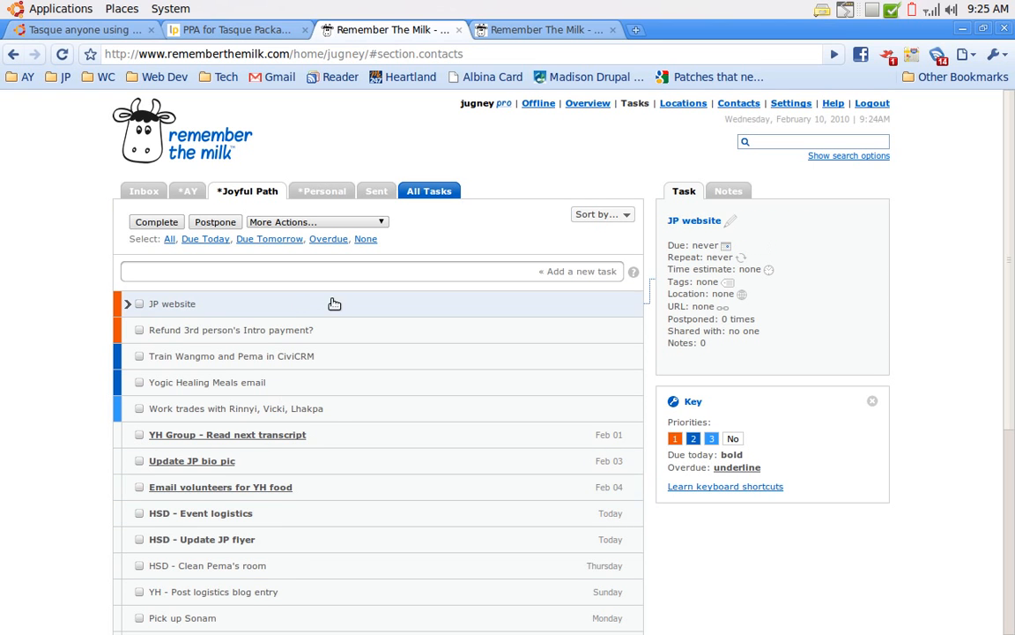
click(227, 435)
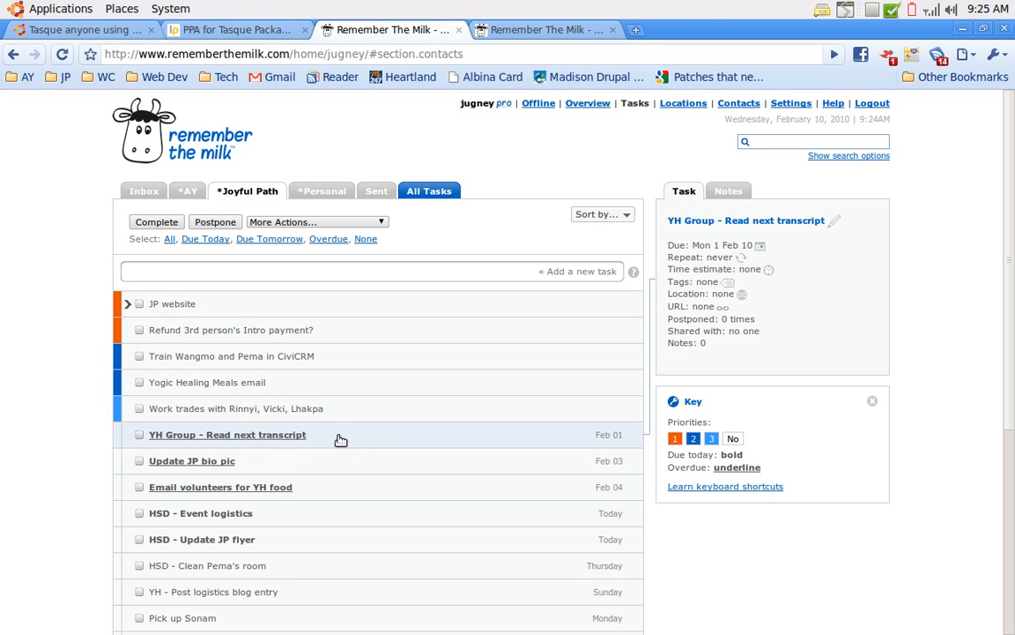
click(139, 434)
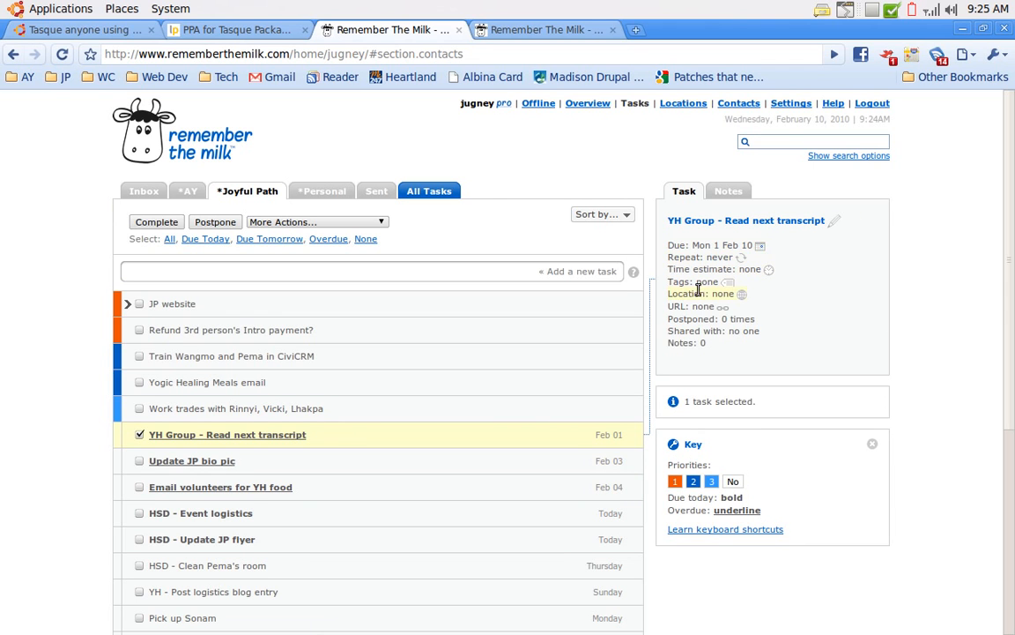
mouse_move(734, 300)
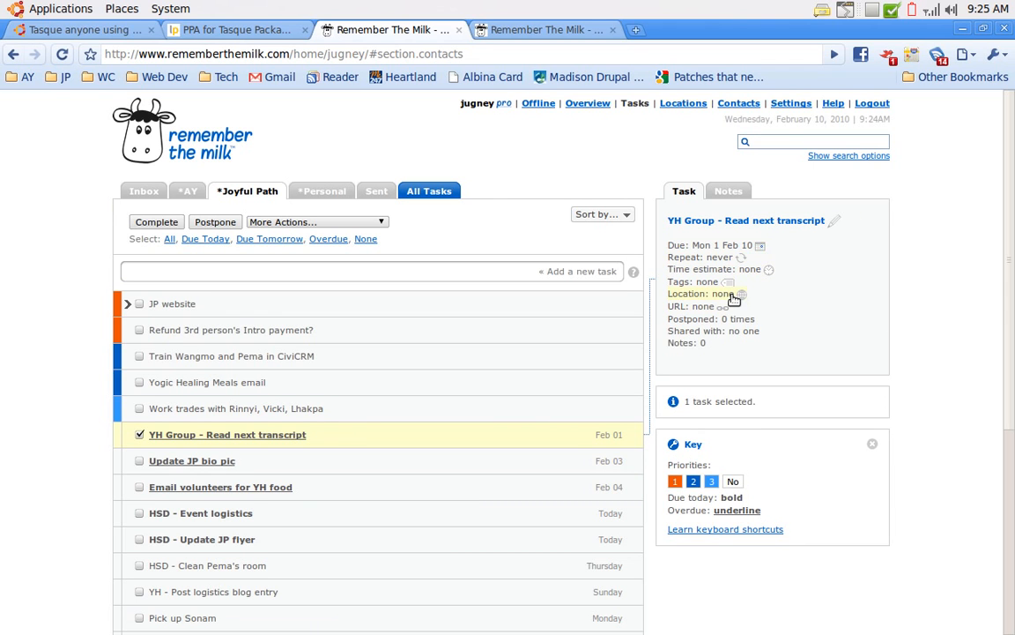
mouse_move(736, 293)
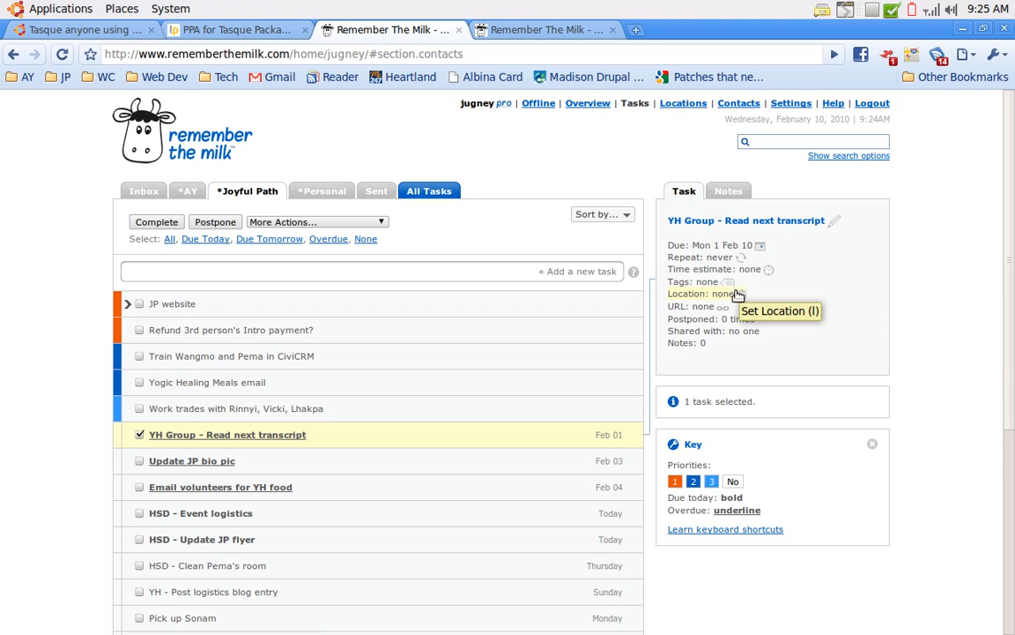
mouse_move(758, 260)
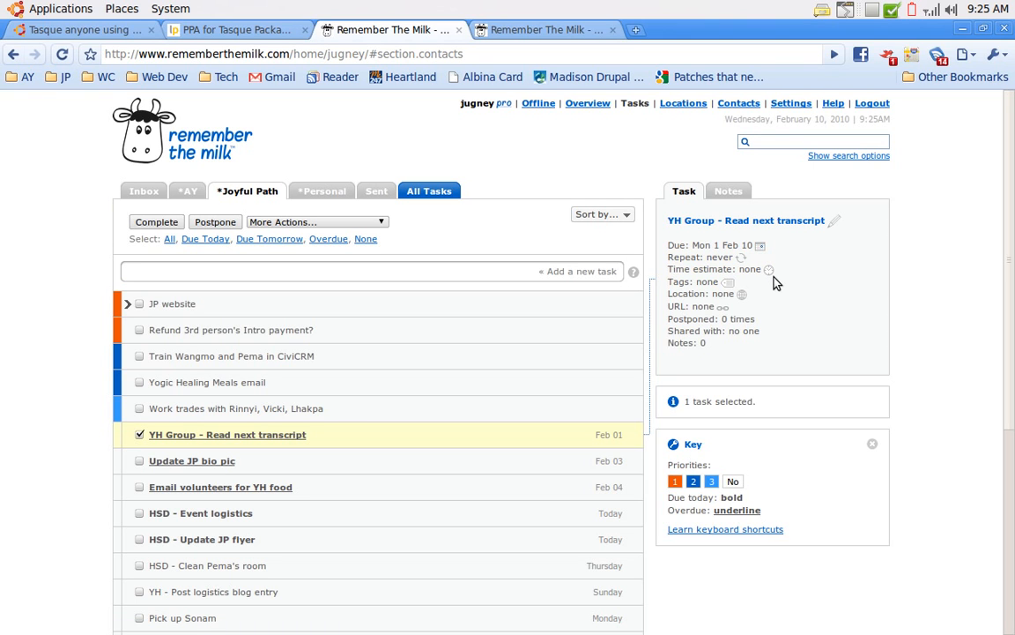
mouse_move(437, 224)
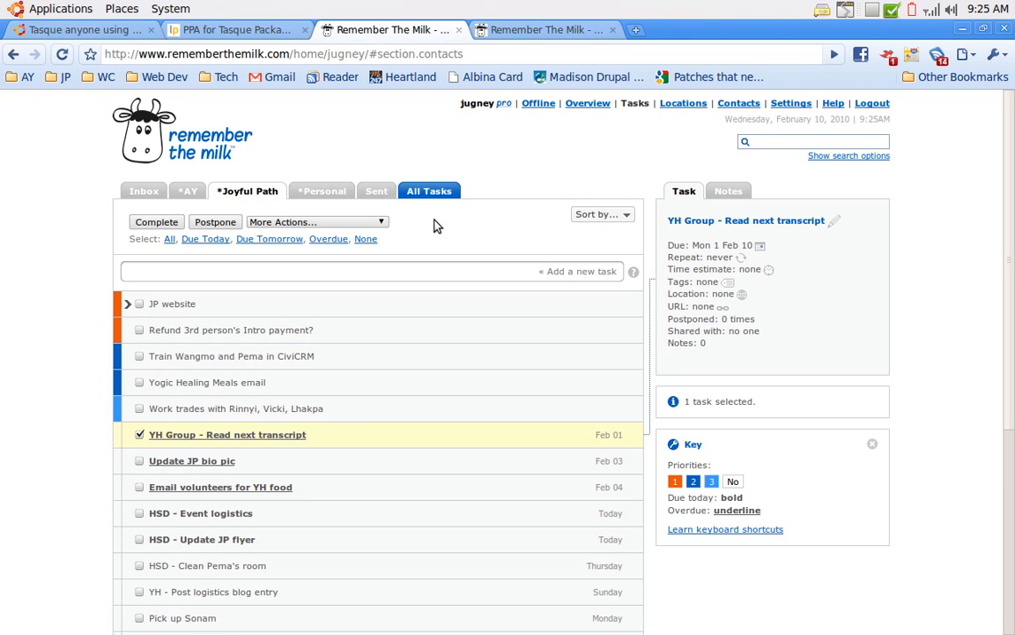
mouse_move(458, 205)
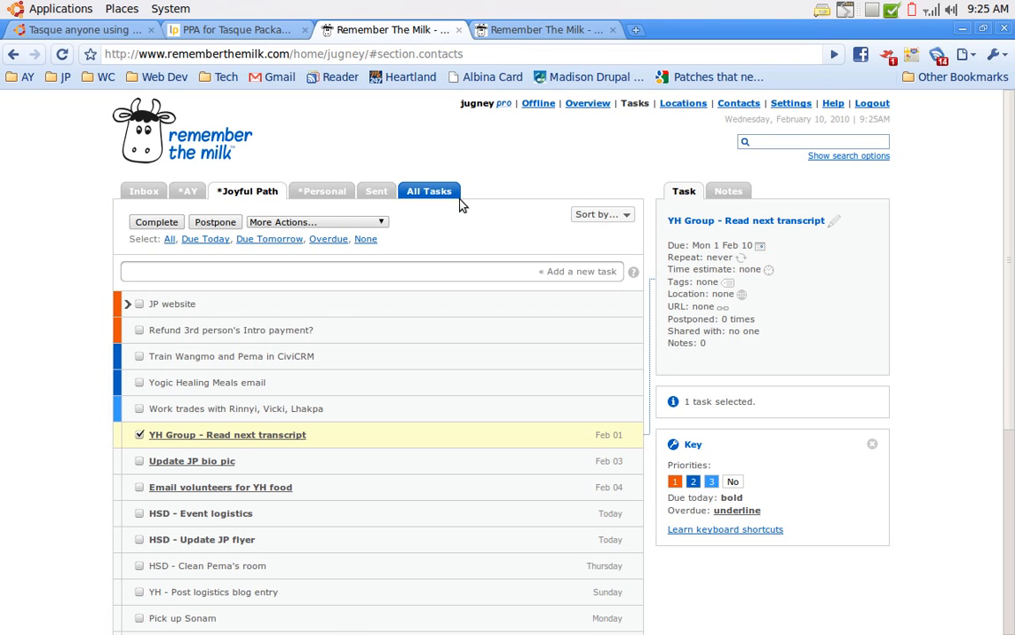
mouse_move(431, 226)
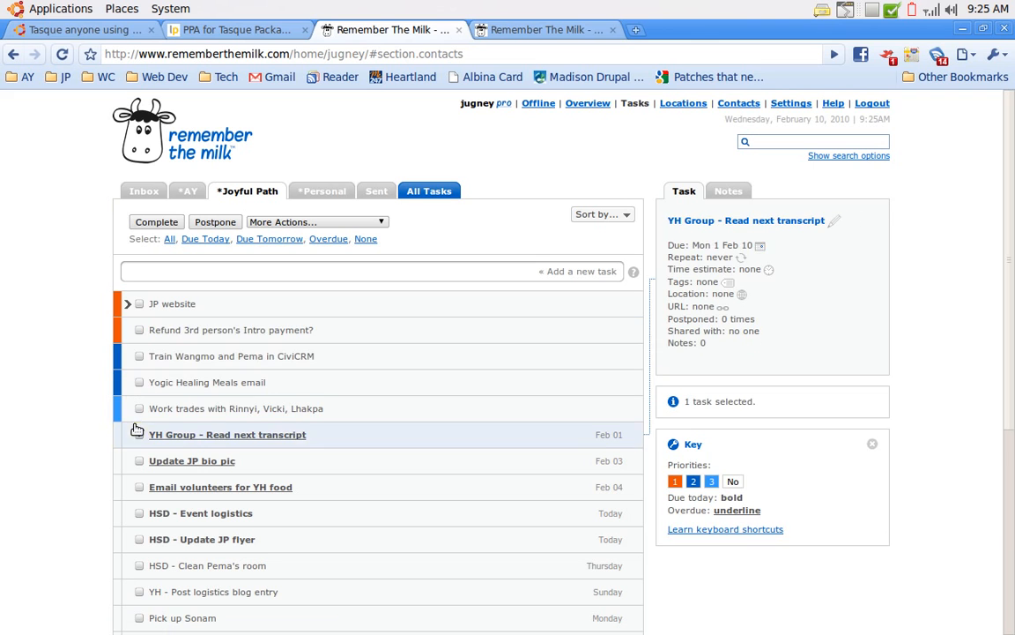
click(138, 434)
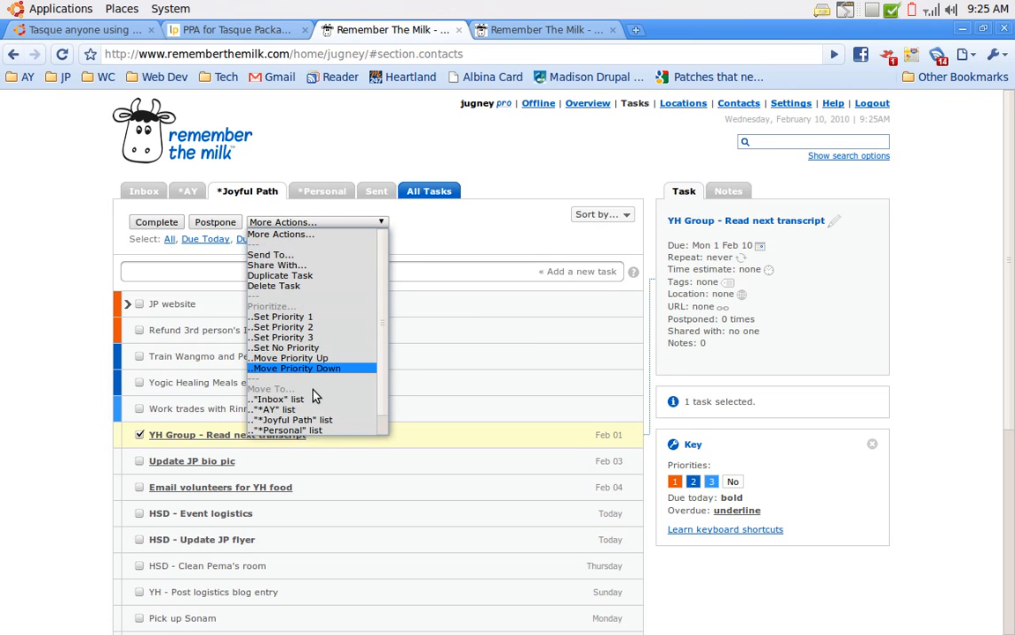
mouse_move(300, 264)
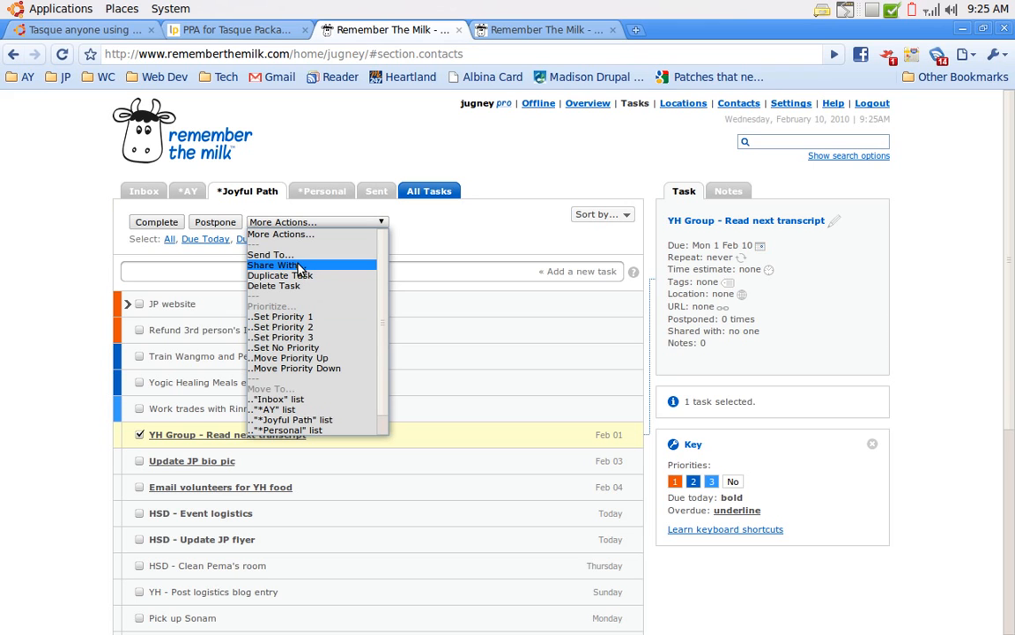
mouse_move(280, 275)
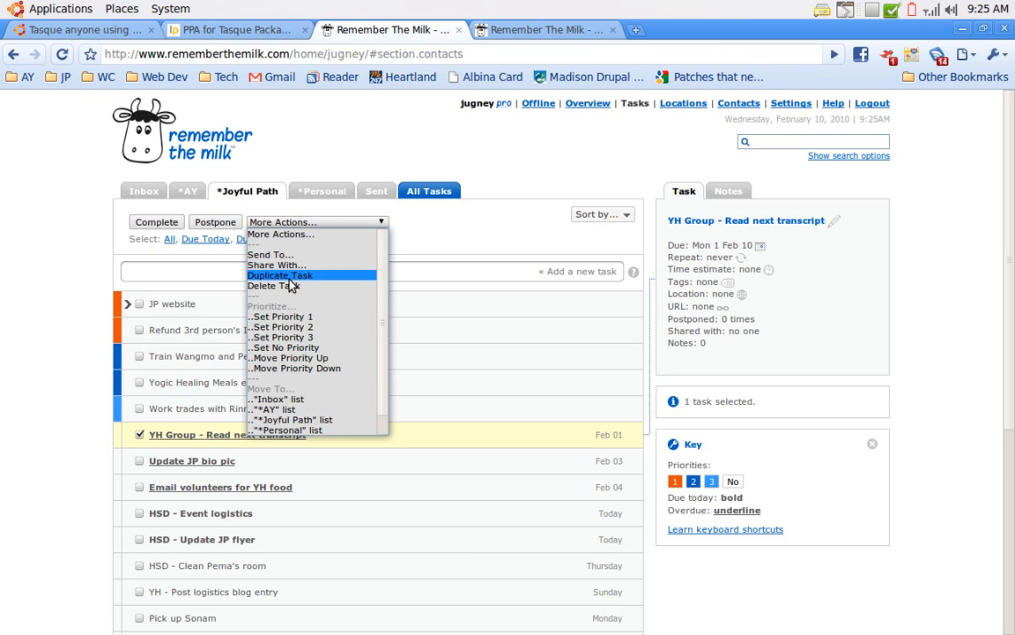
mouse_move(331, 419)
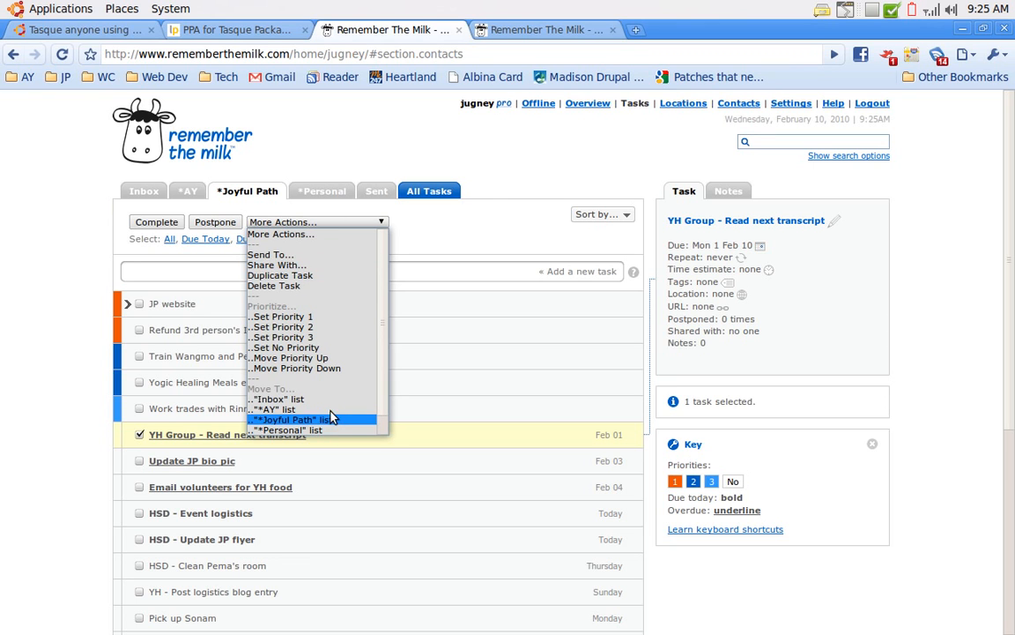
mouse_move(384, 255)
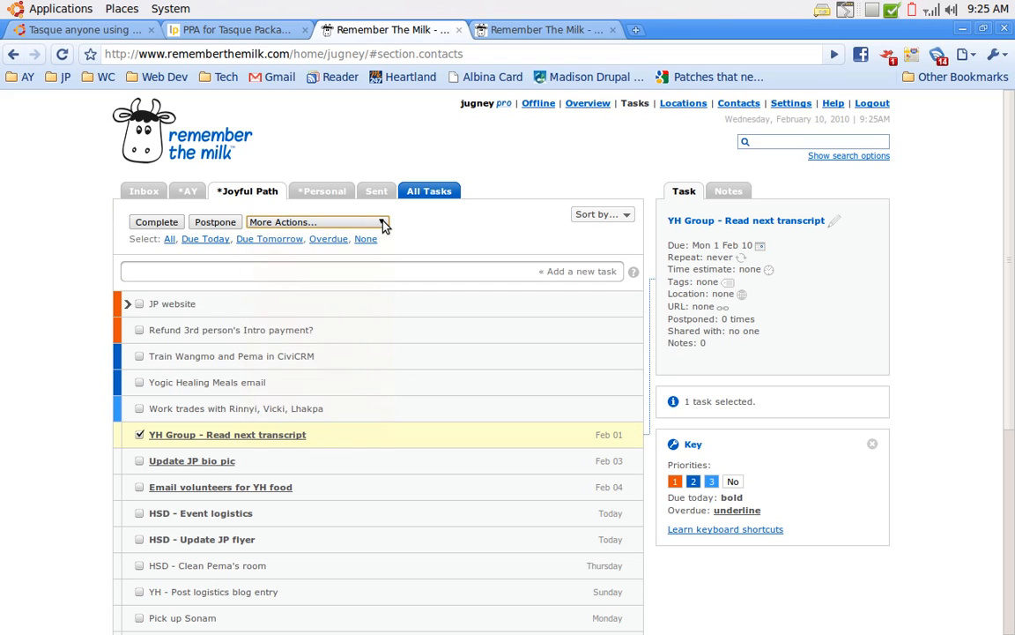
mouse_move(417, 172)
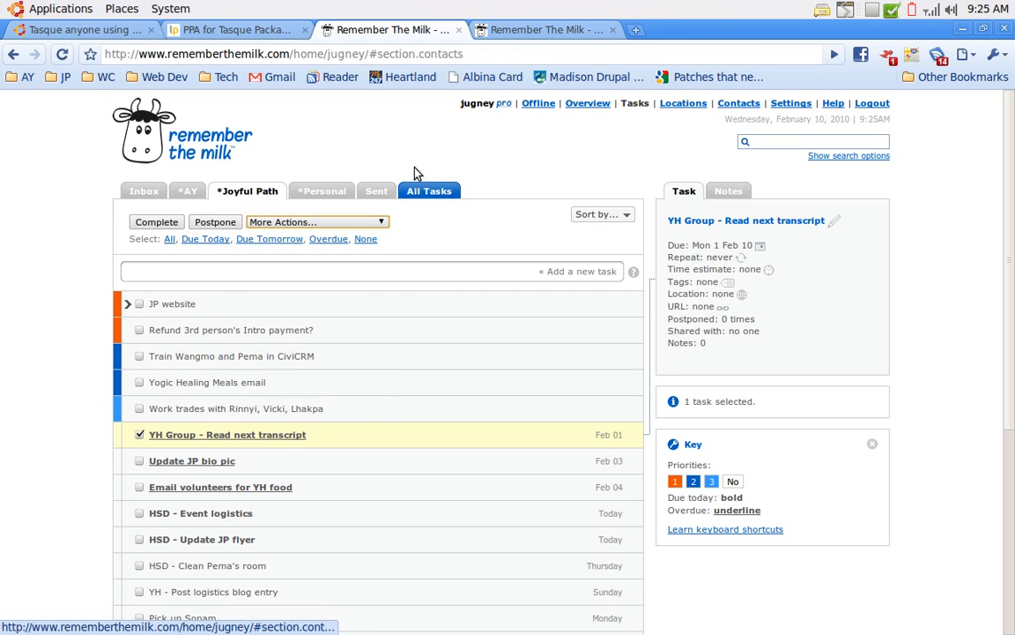
mouse_move(477, 173)
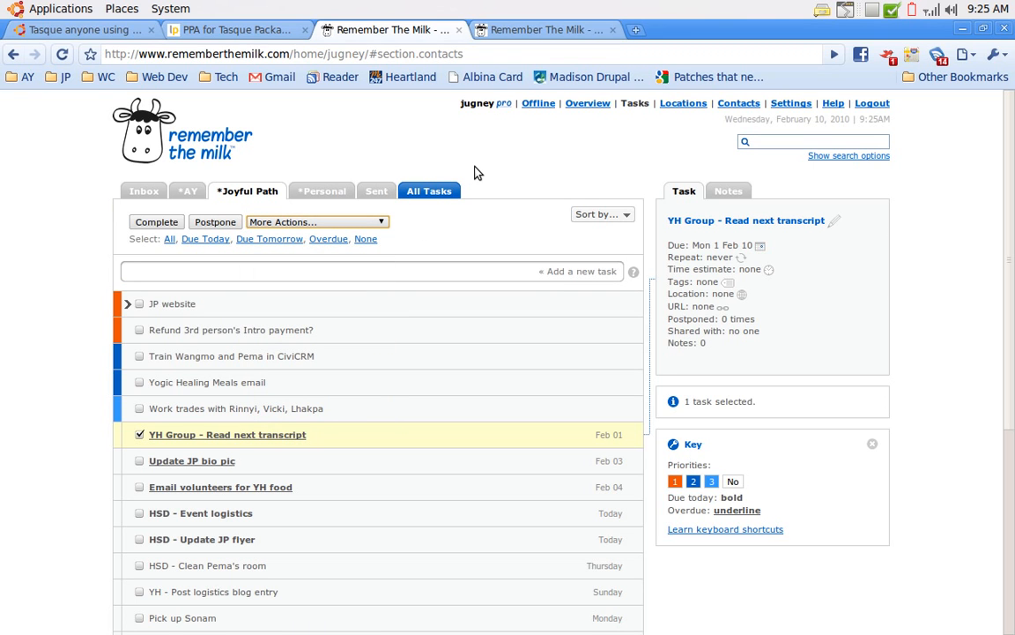
mouse_move(468, 173)
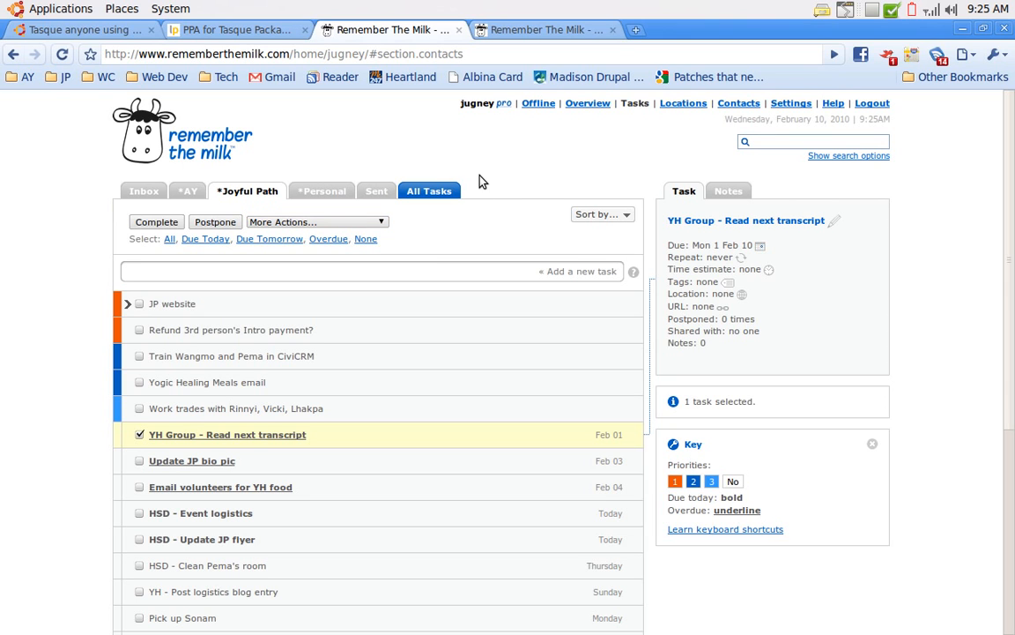
mouse_move(470, 165)
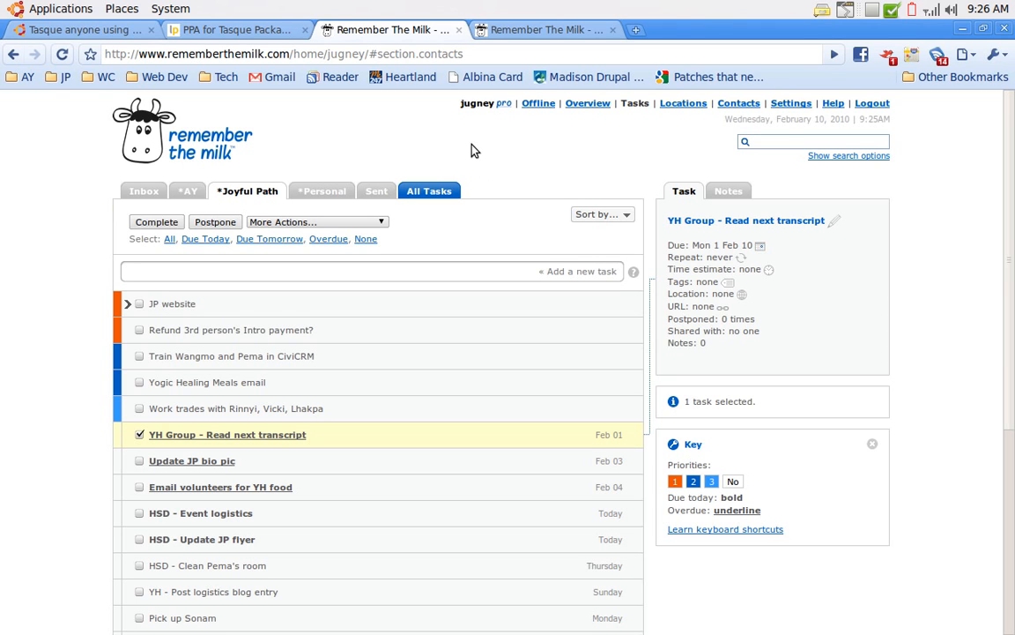
mouse_move(476, 209)
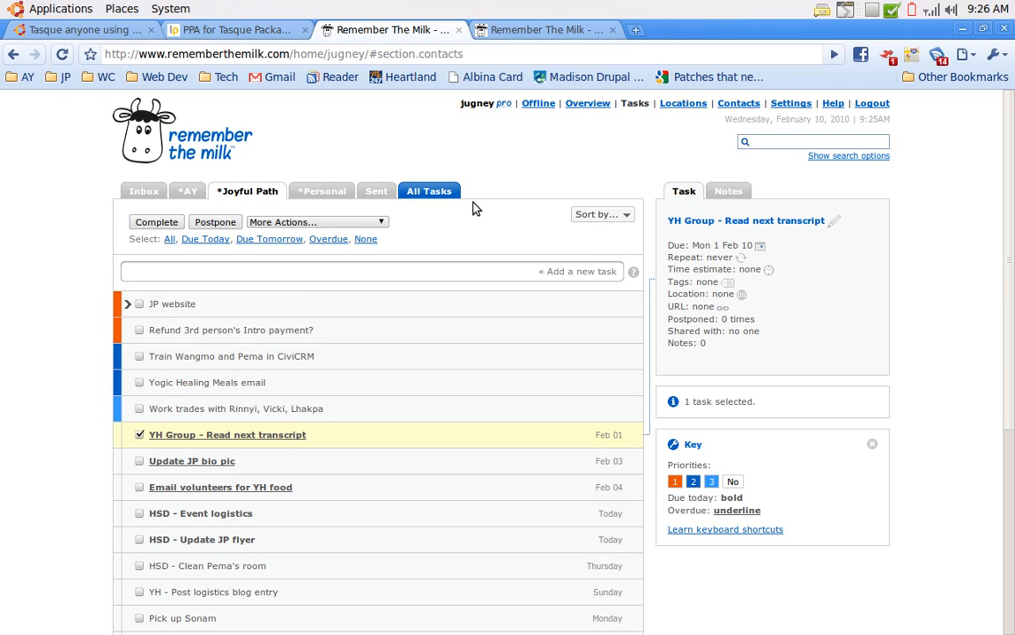
mouse_move(485, 218)
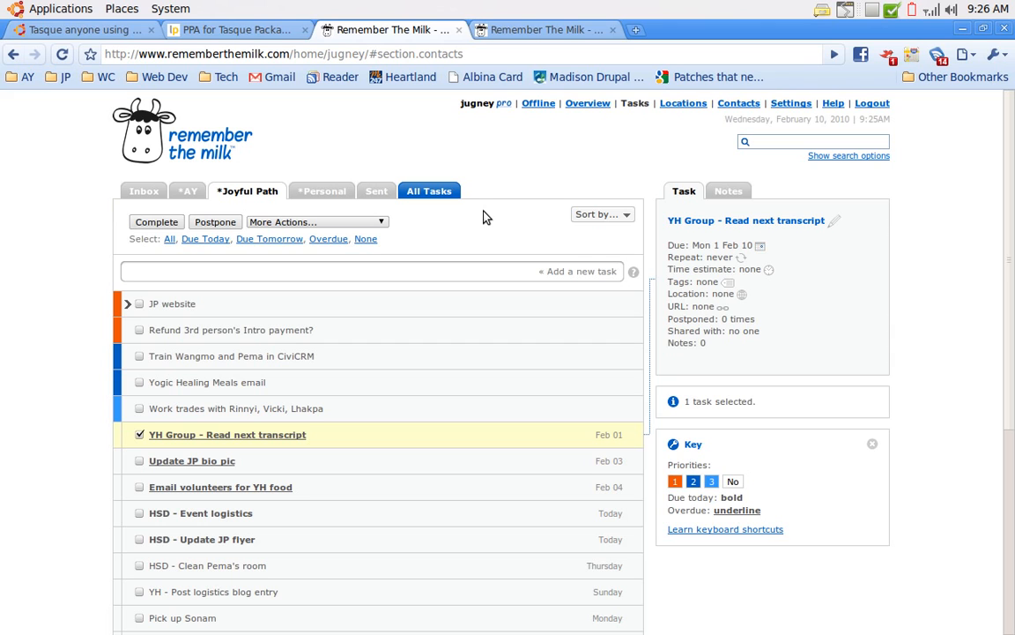